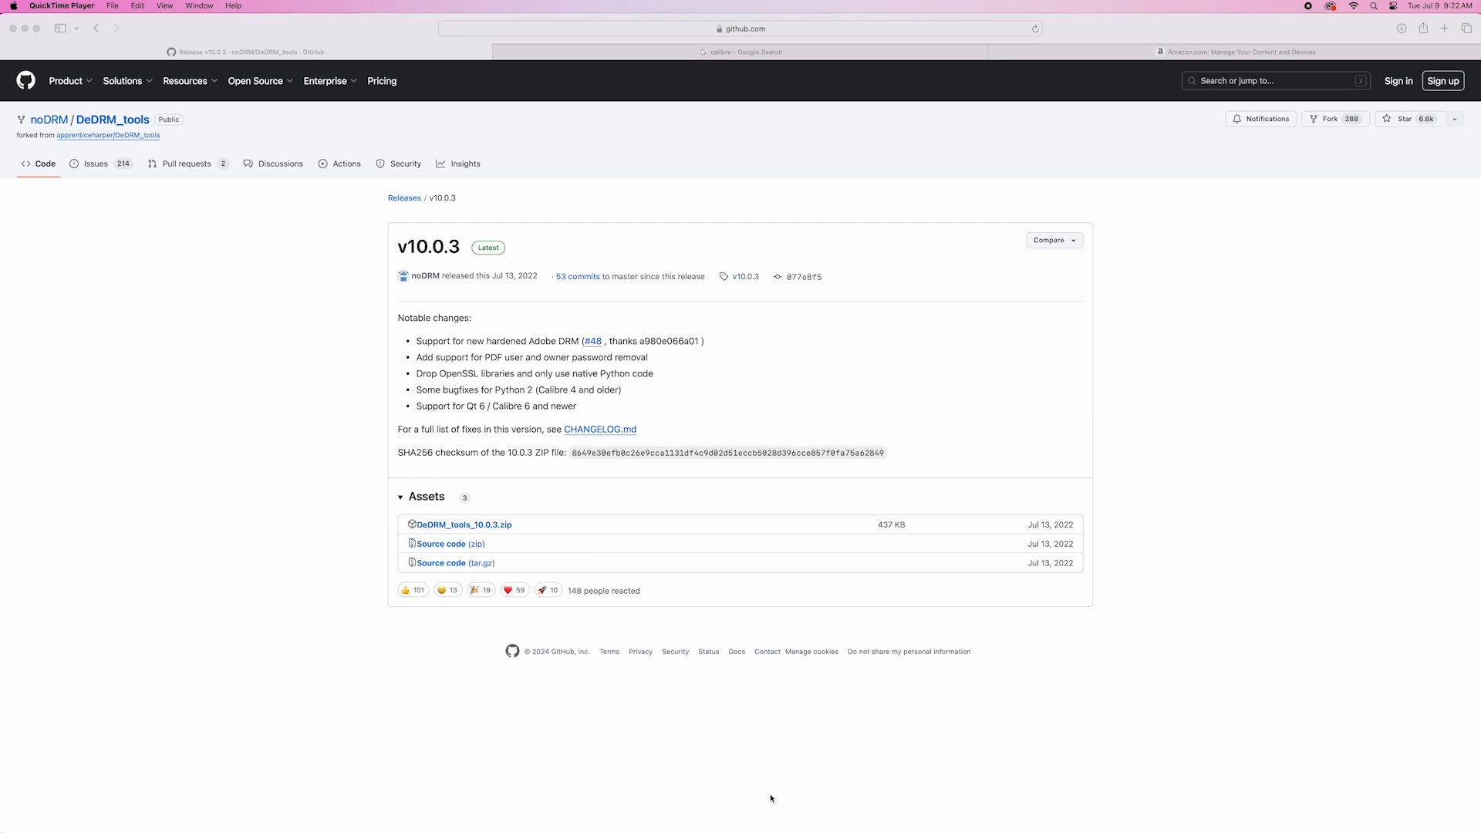
mouse_move(486, 529)
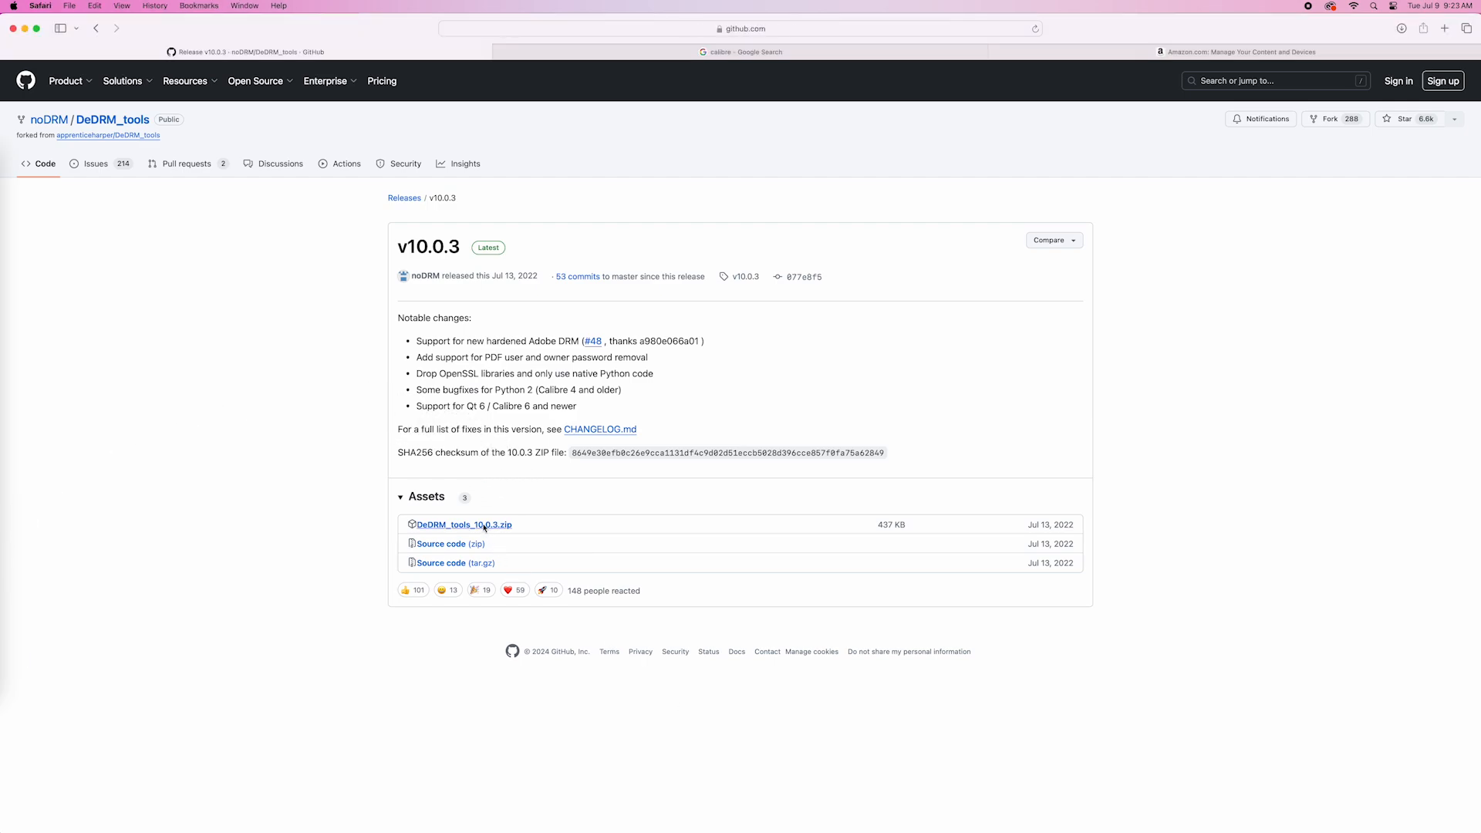
- Show the Downloads folder containing the extracted DeDRM_tools_10 folder in Finder
click(463, 525)
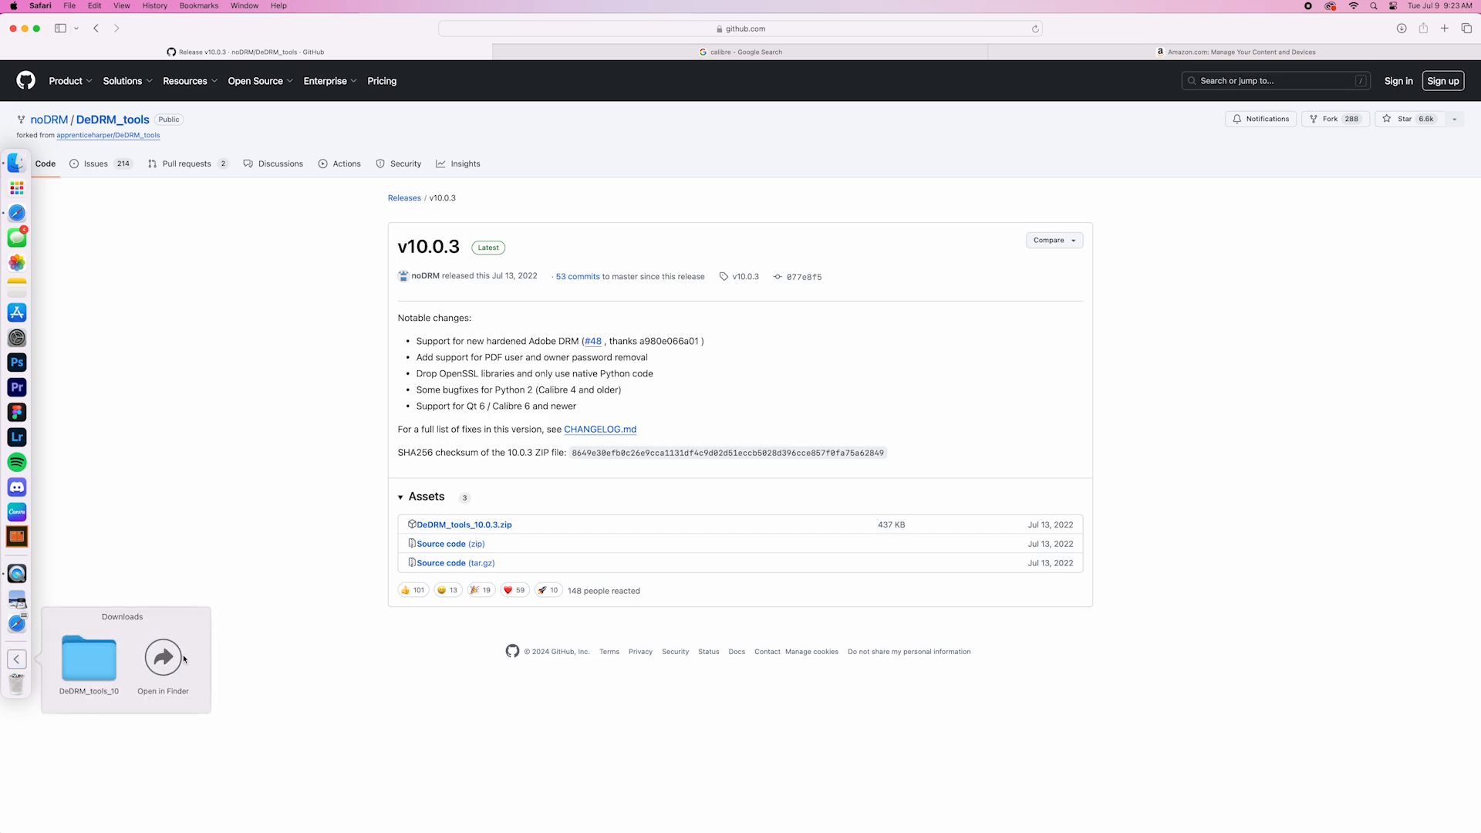
click(164, 657)
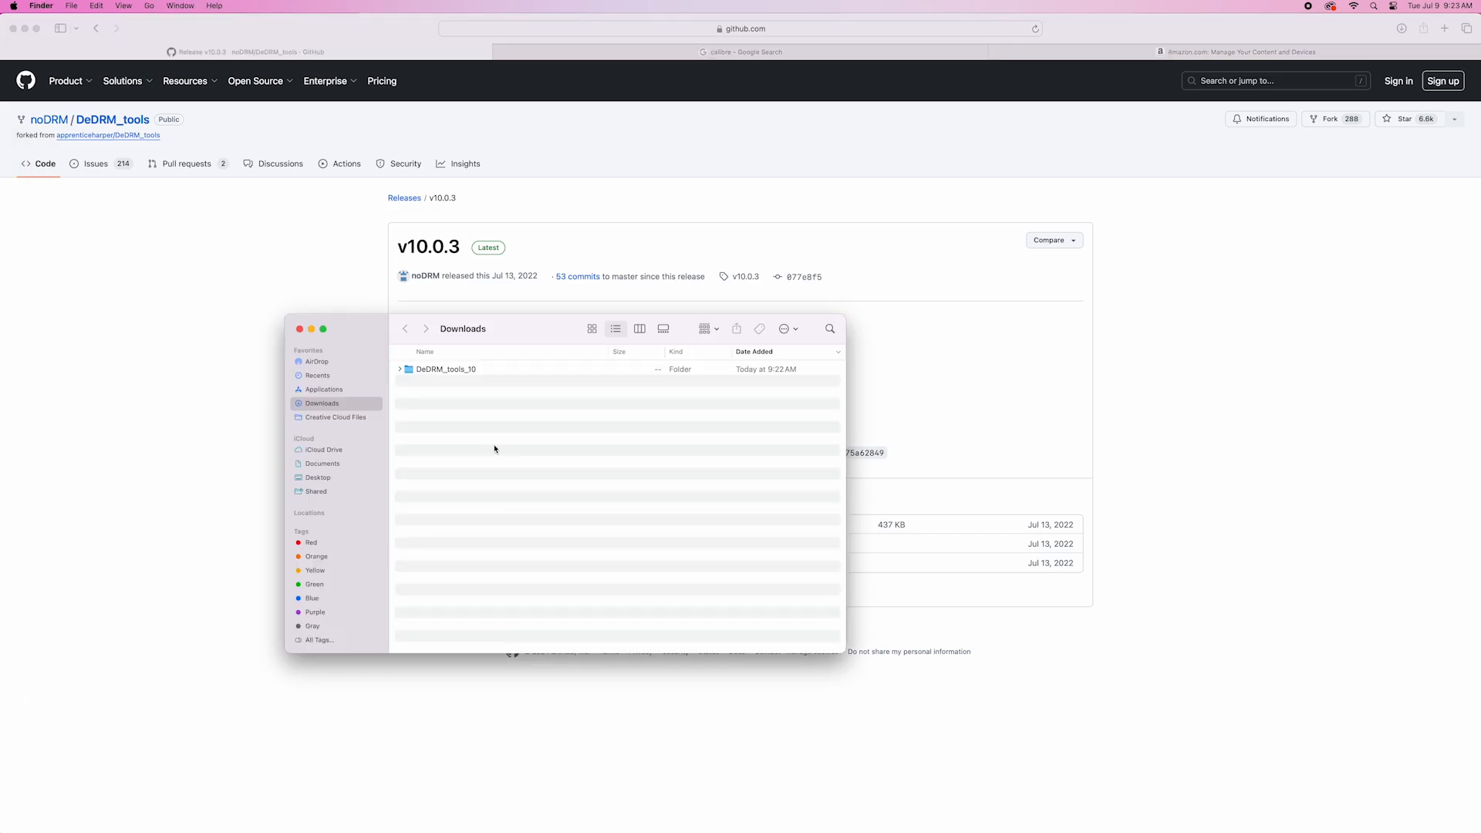
mouse_move(362, 238)
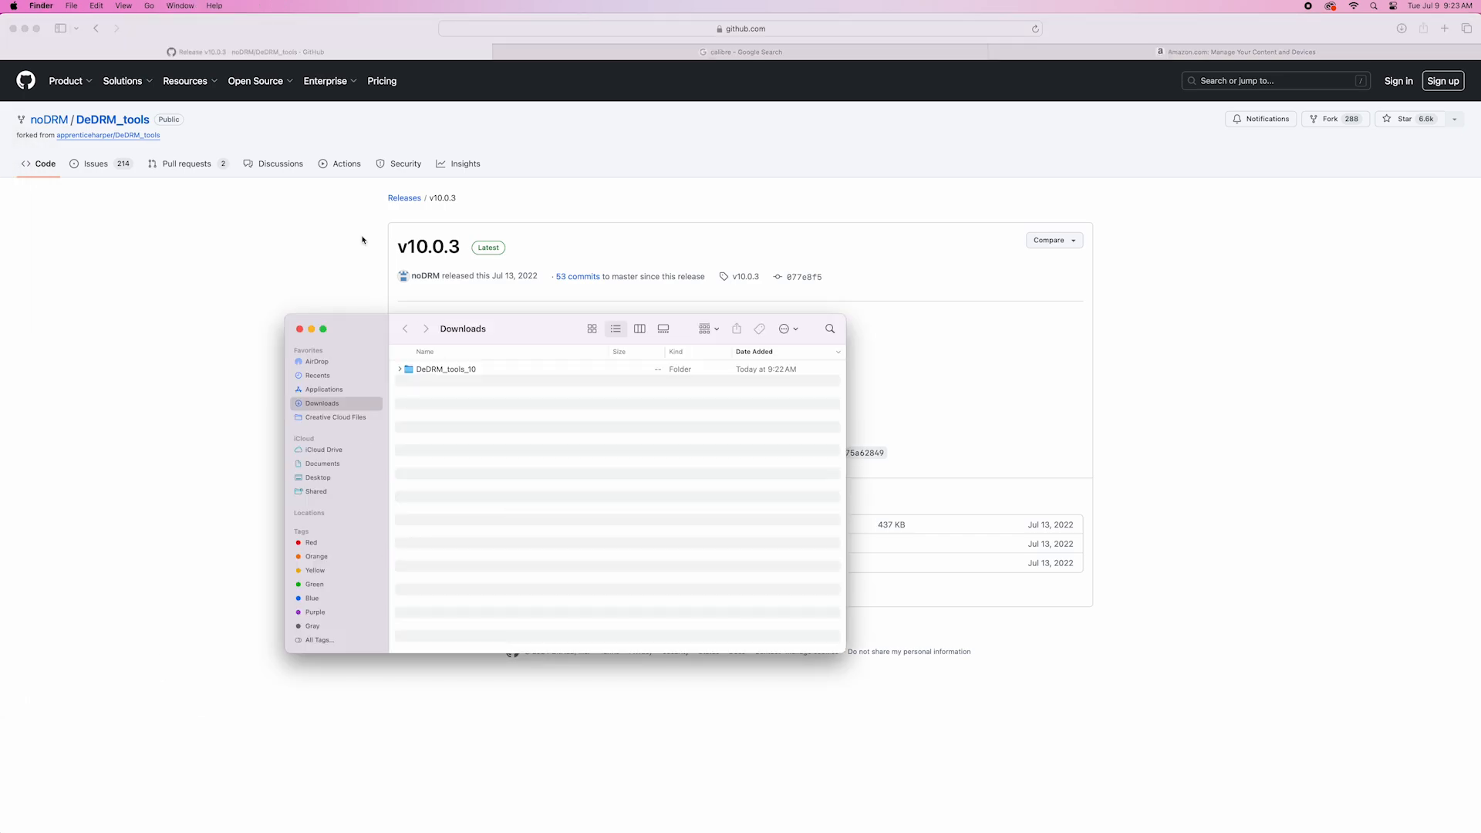
- Download the calibre macOS disk image from calibre-ebook.com and reveal it in Downloads
click(742, 53)
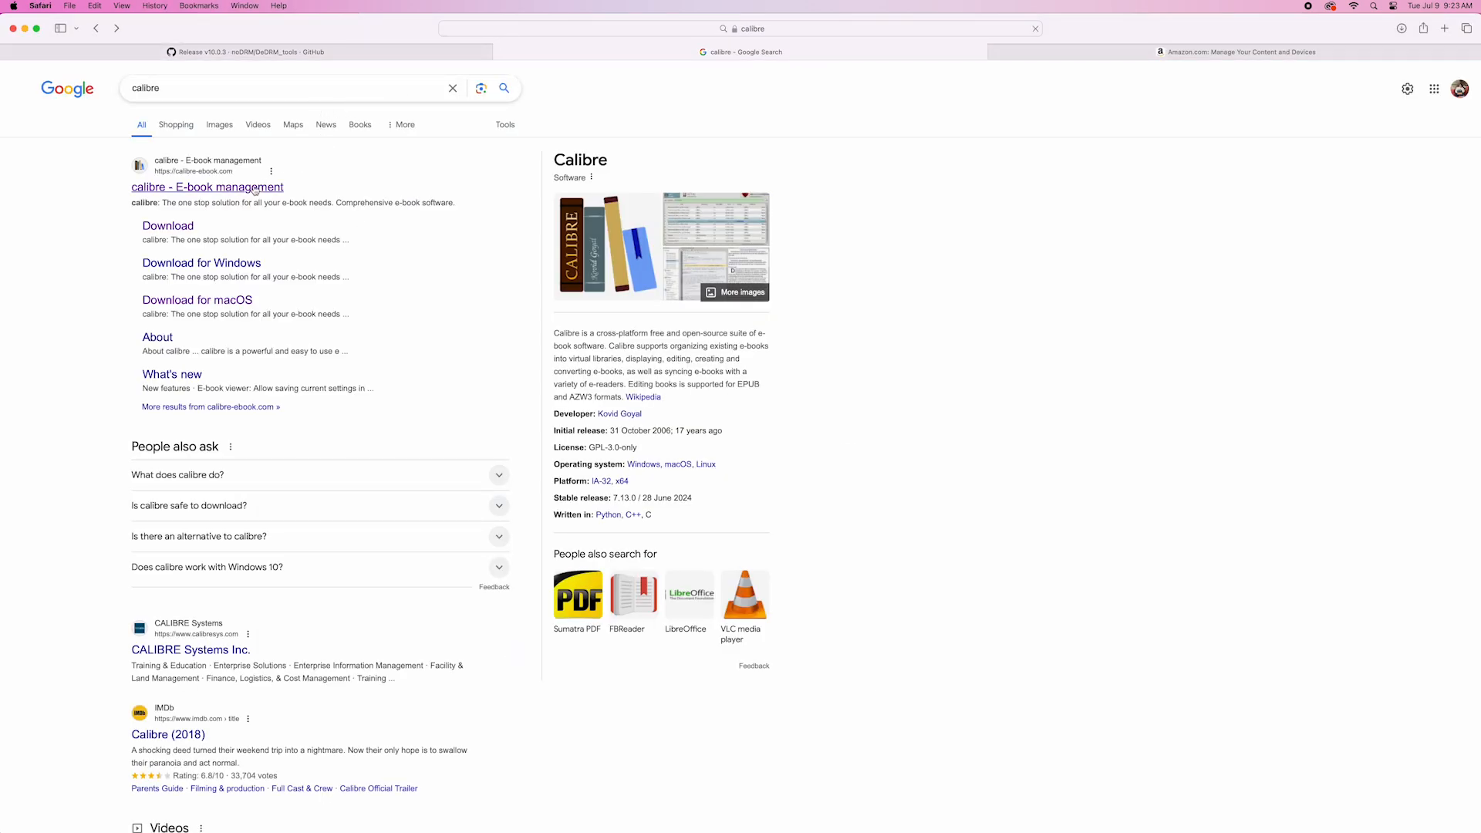
click(206, 186)
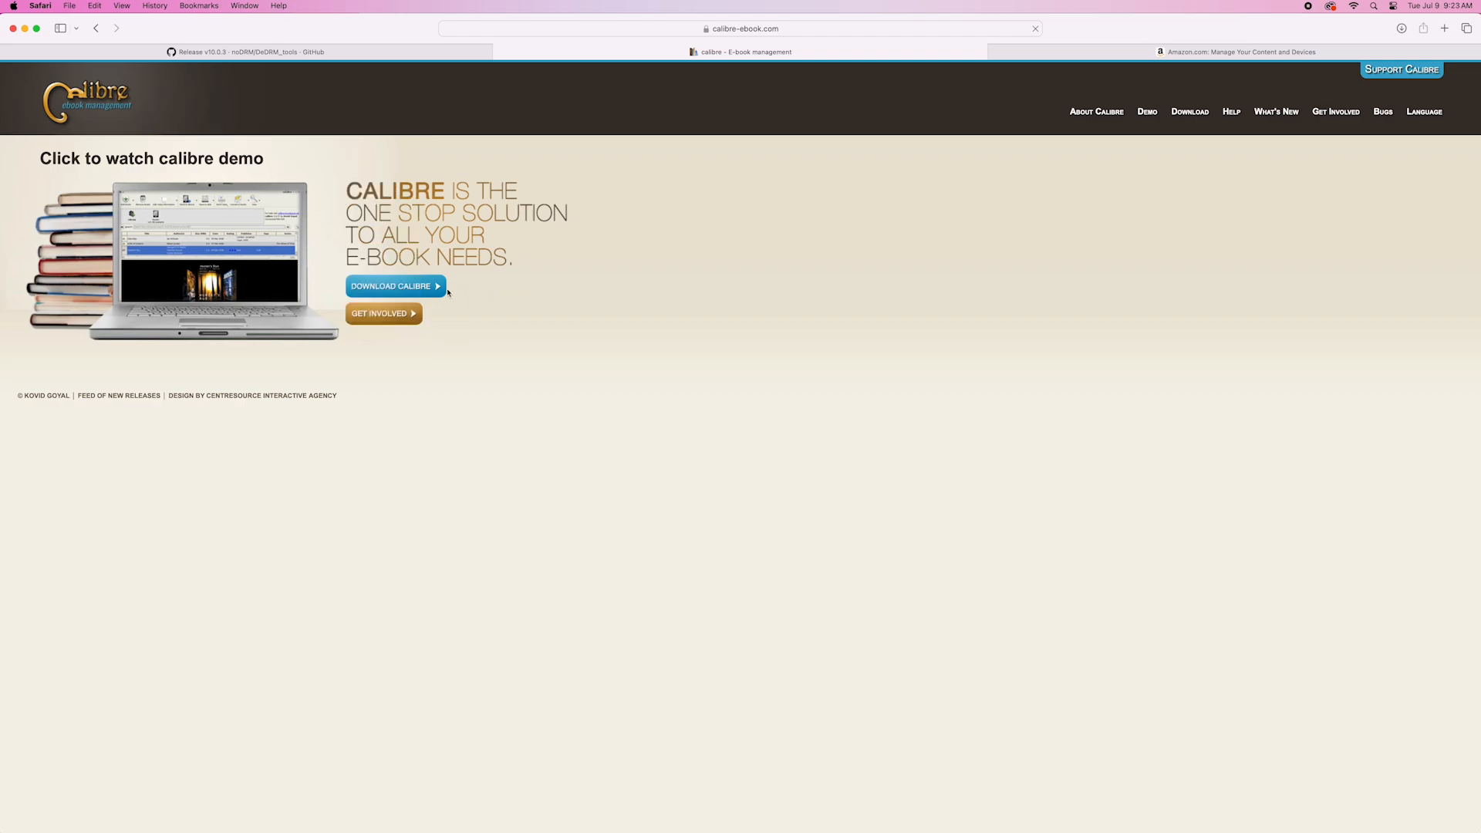
click(390, 287)
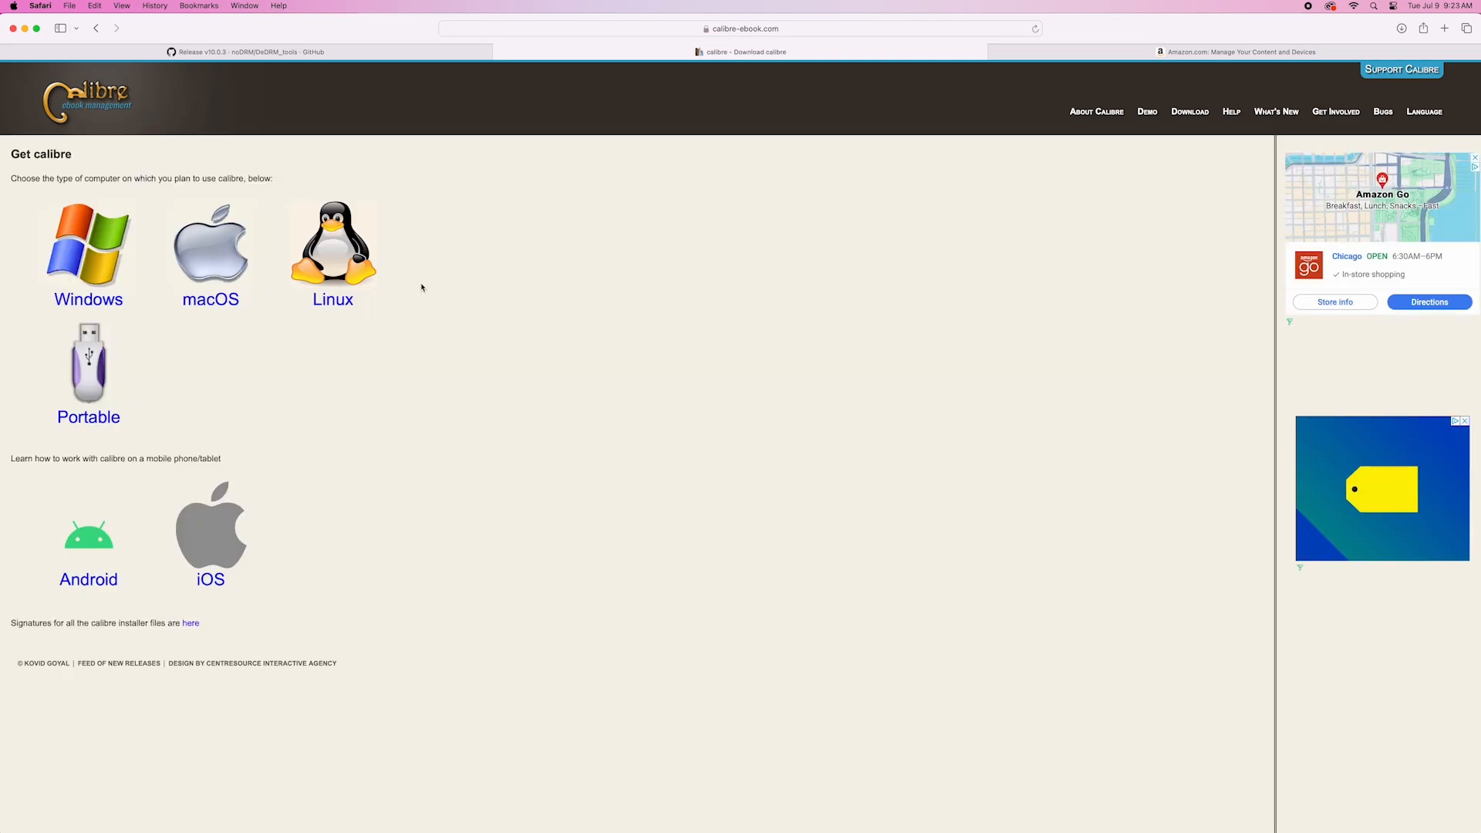
click(210, 250)
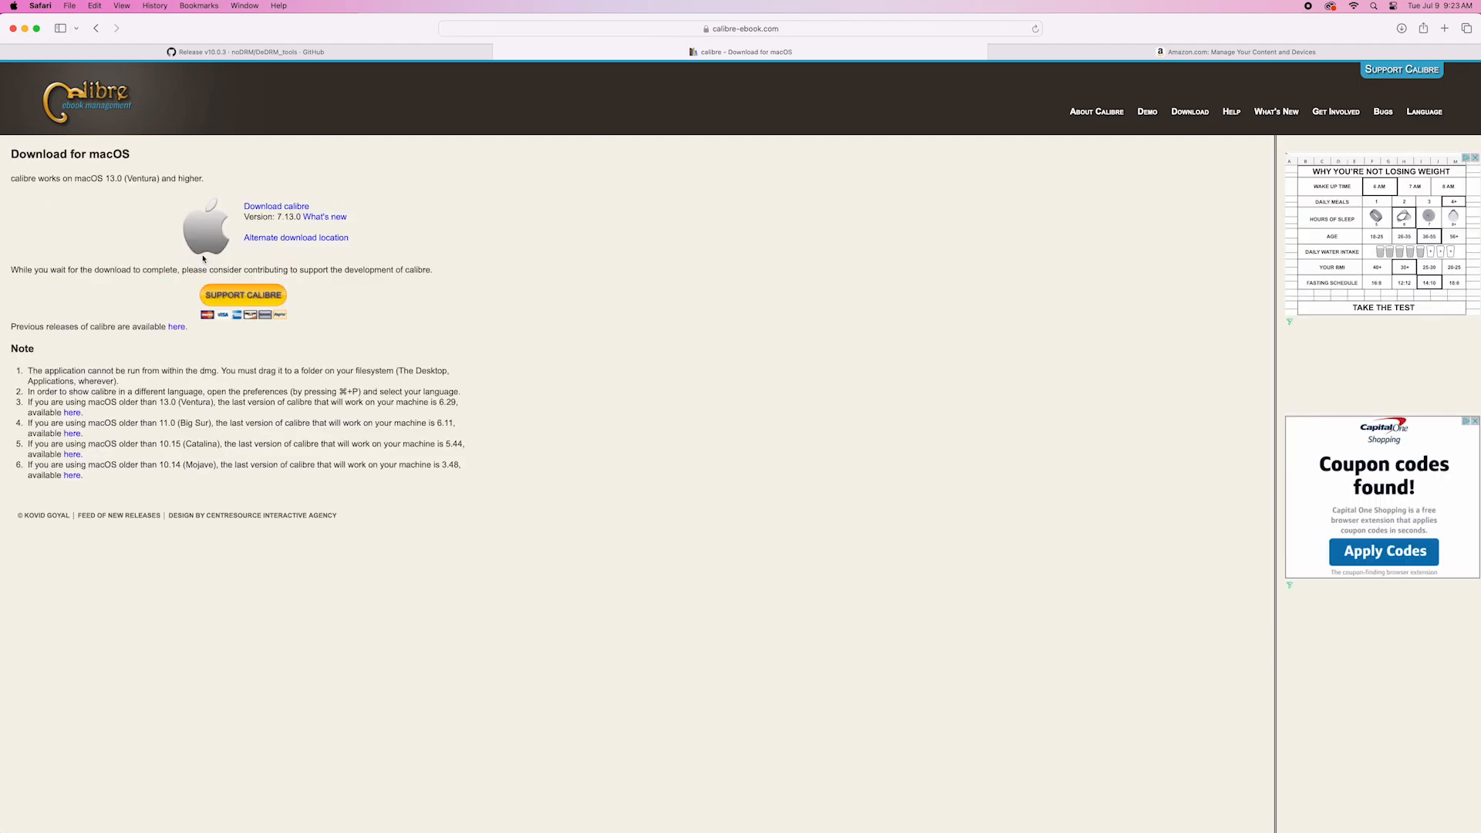
click(276, 207)
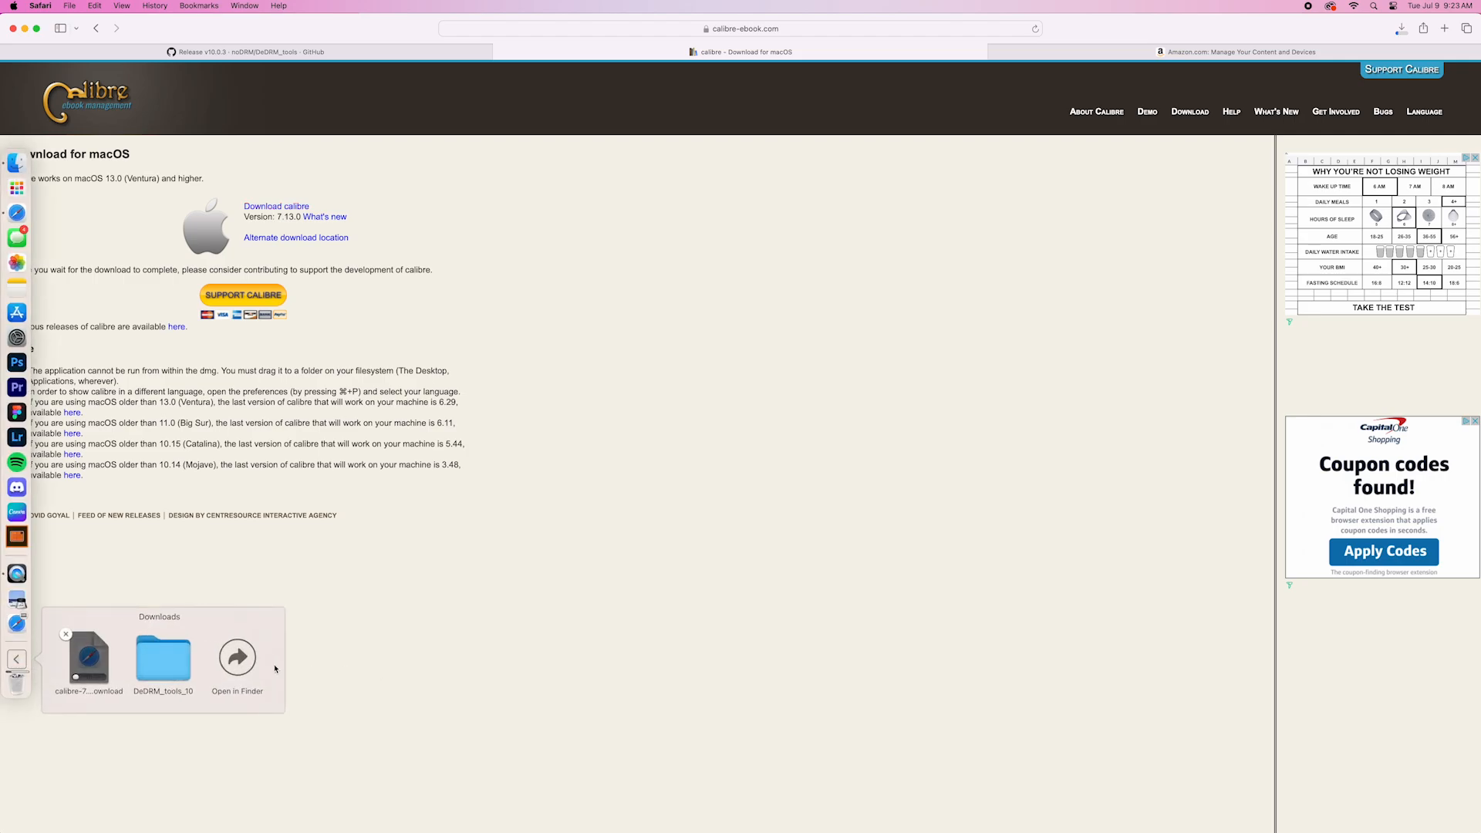
click(238, 657)
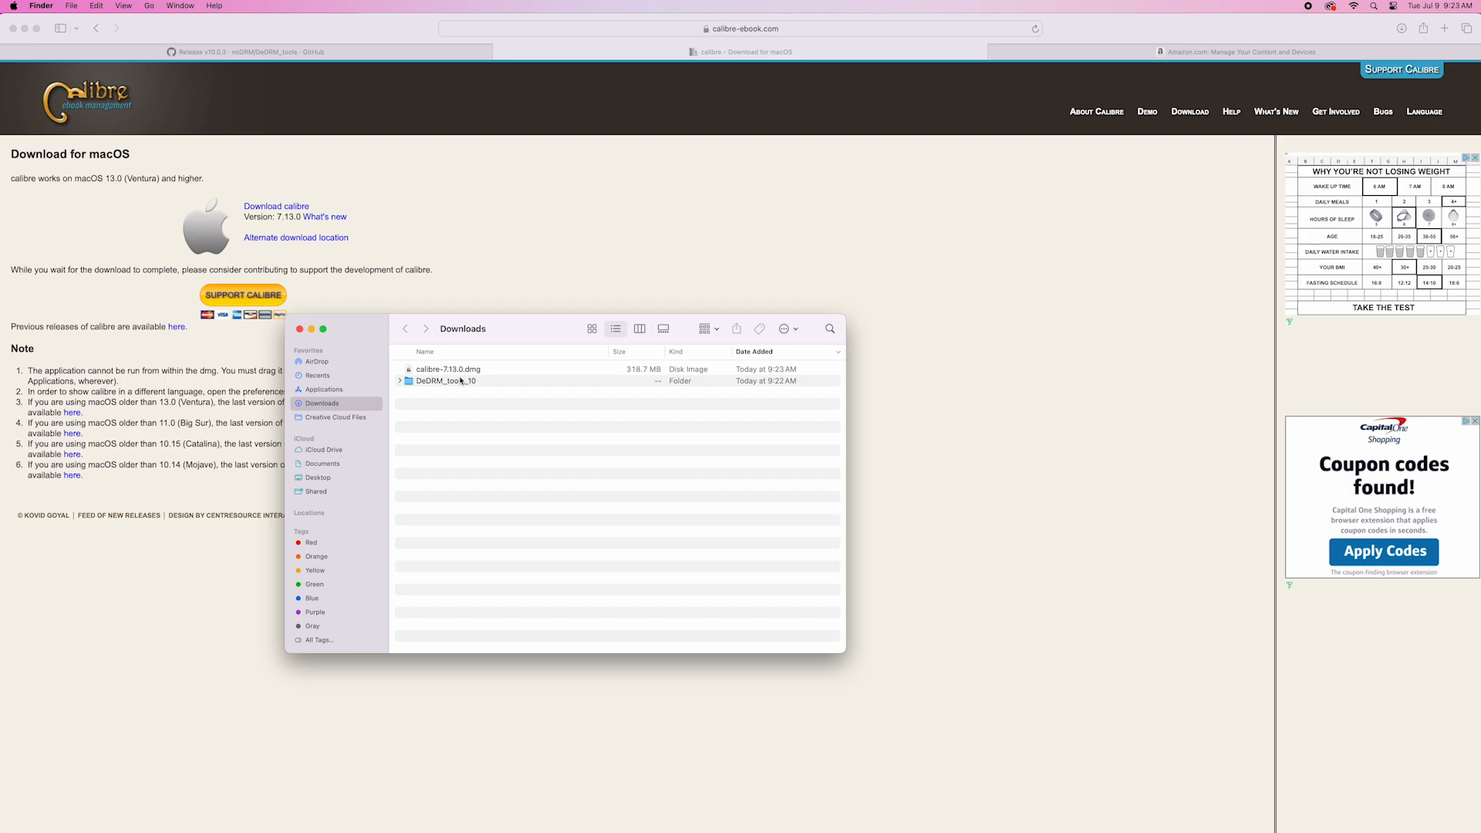
- Copy calibre 7.13.0 from its disk image into Applications, replacing the existing copy
click(447, 368)
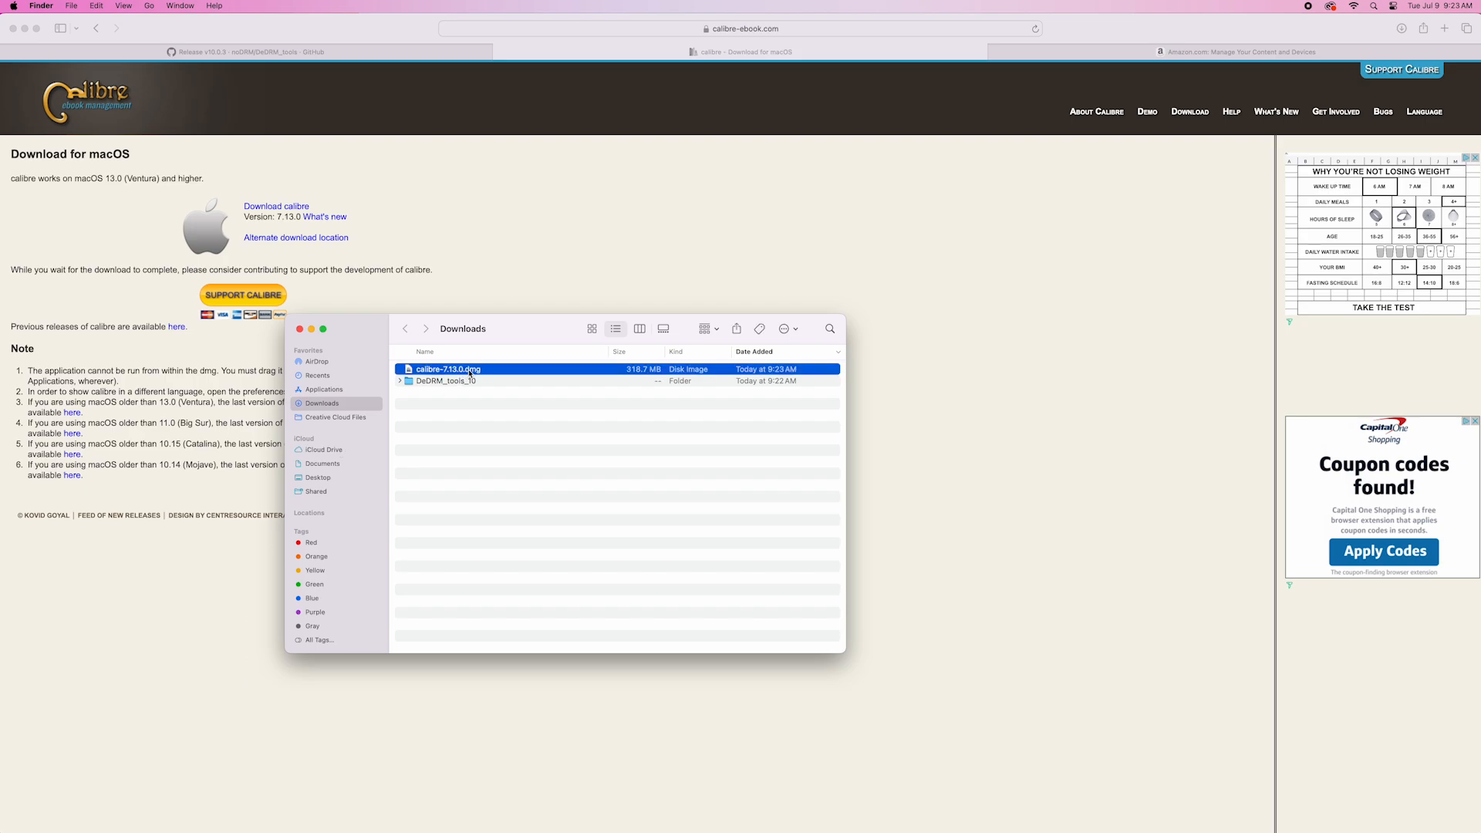
double_click(447, 369)
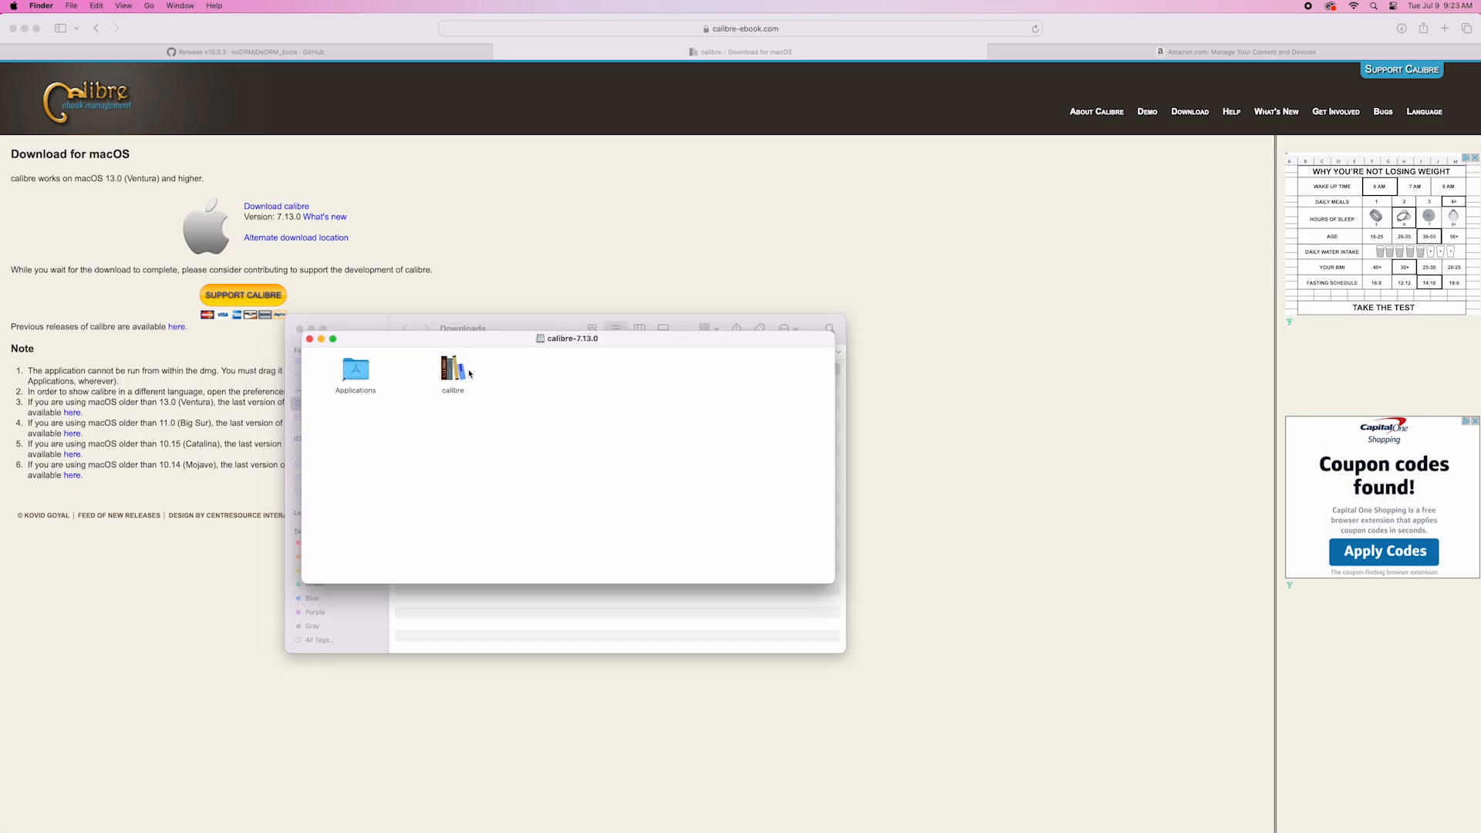
click(452, 370)
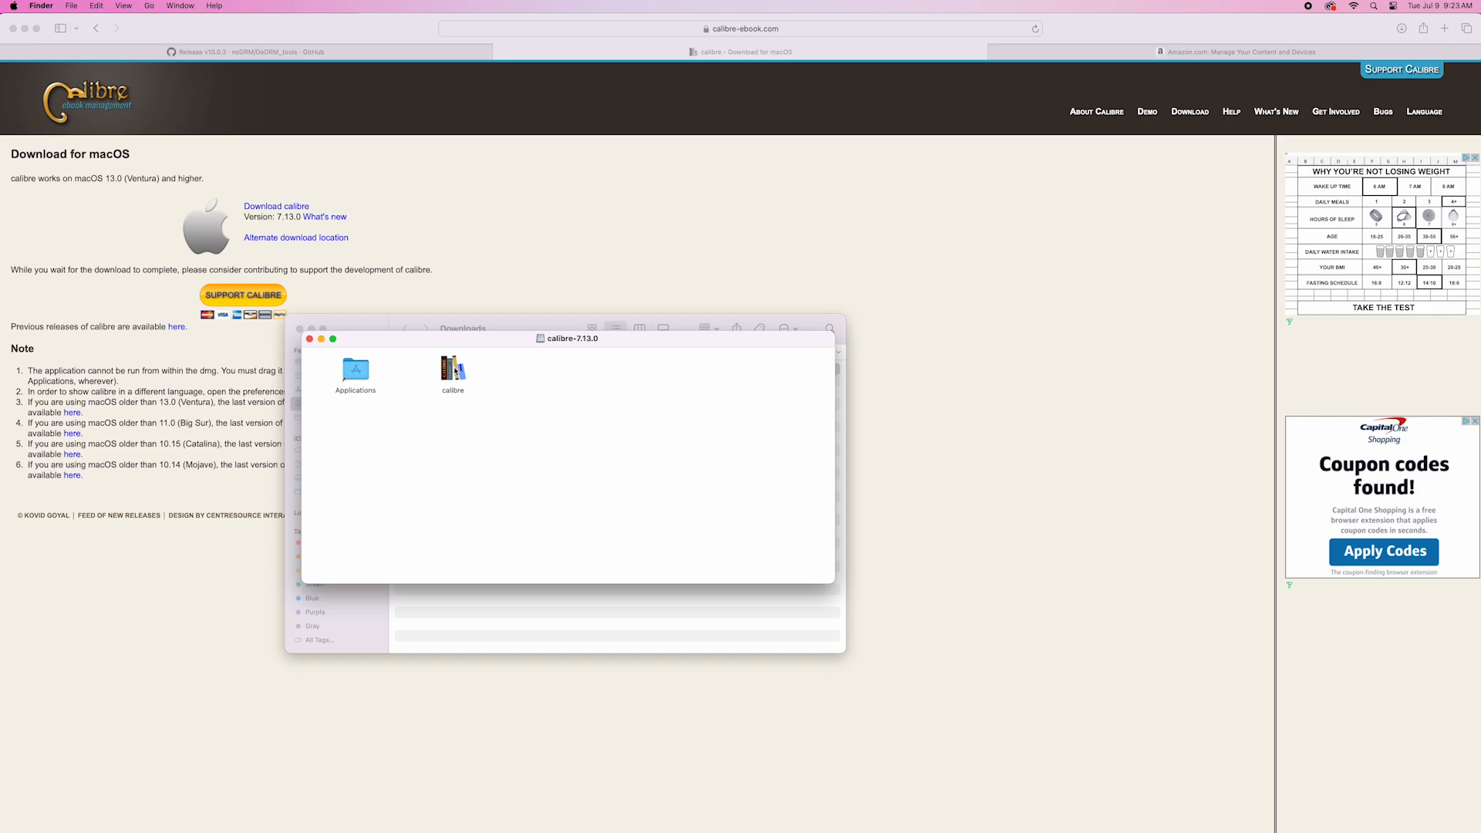
drag(452, 369, 355, 368)
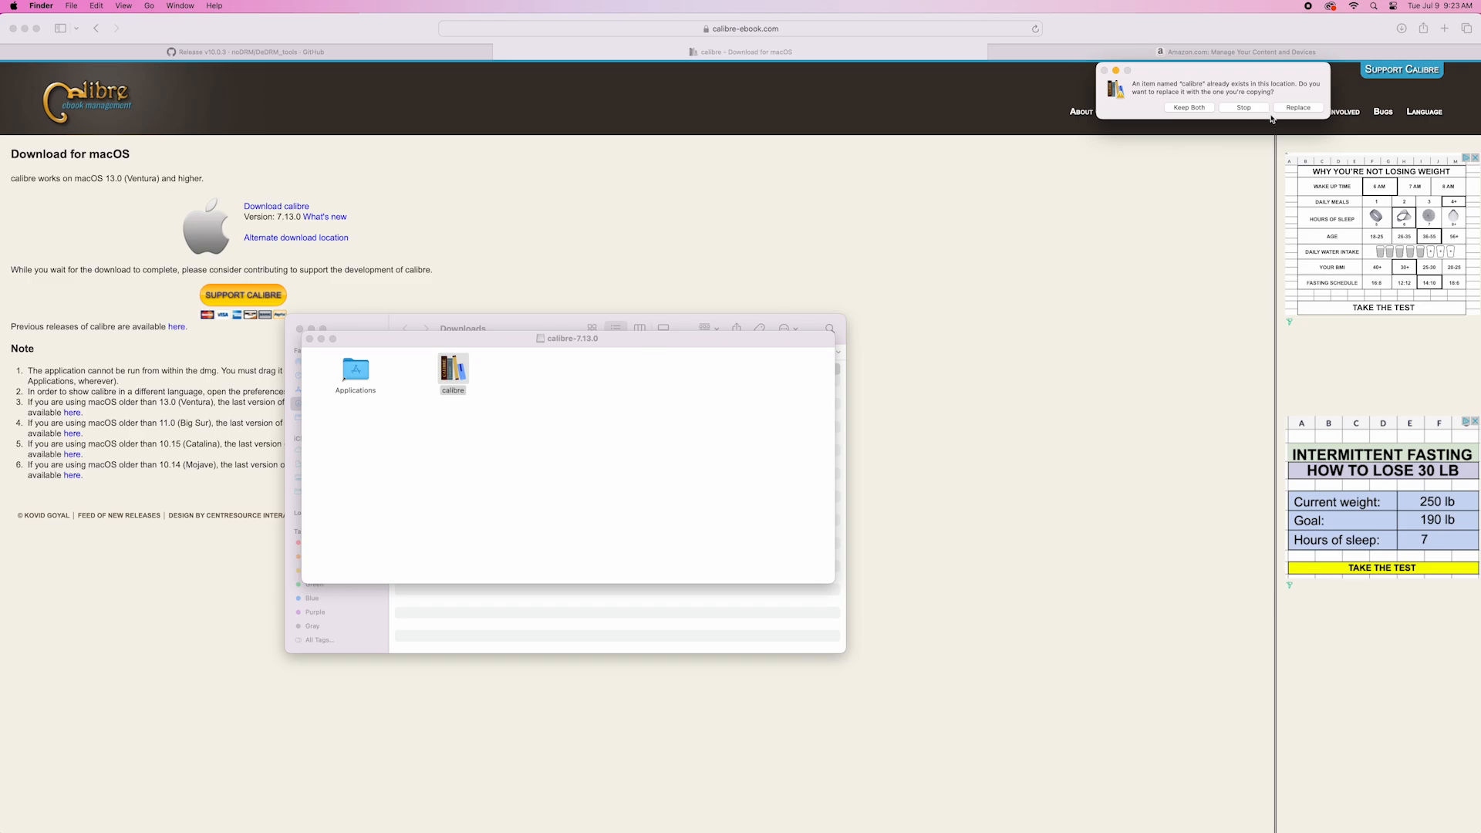
click(1297, 108)
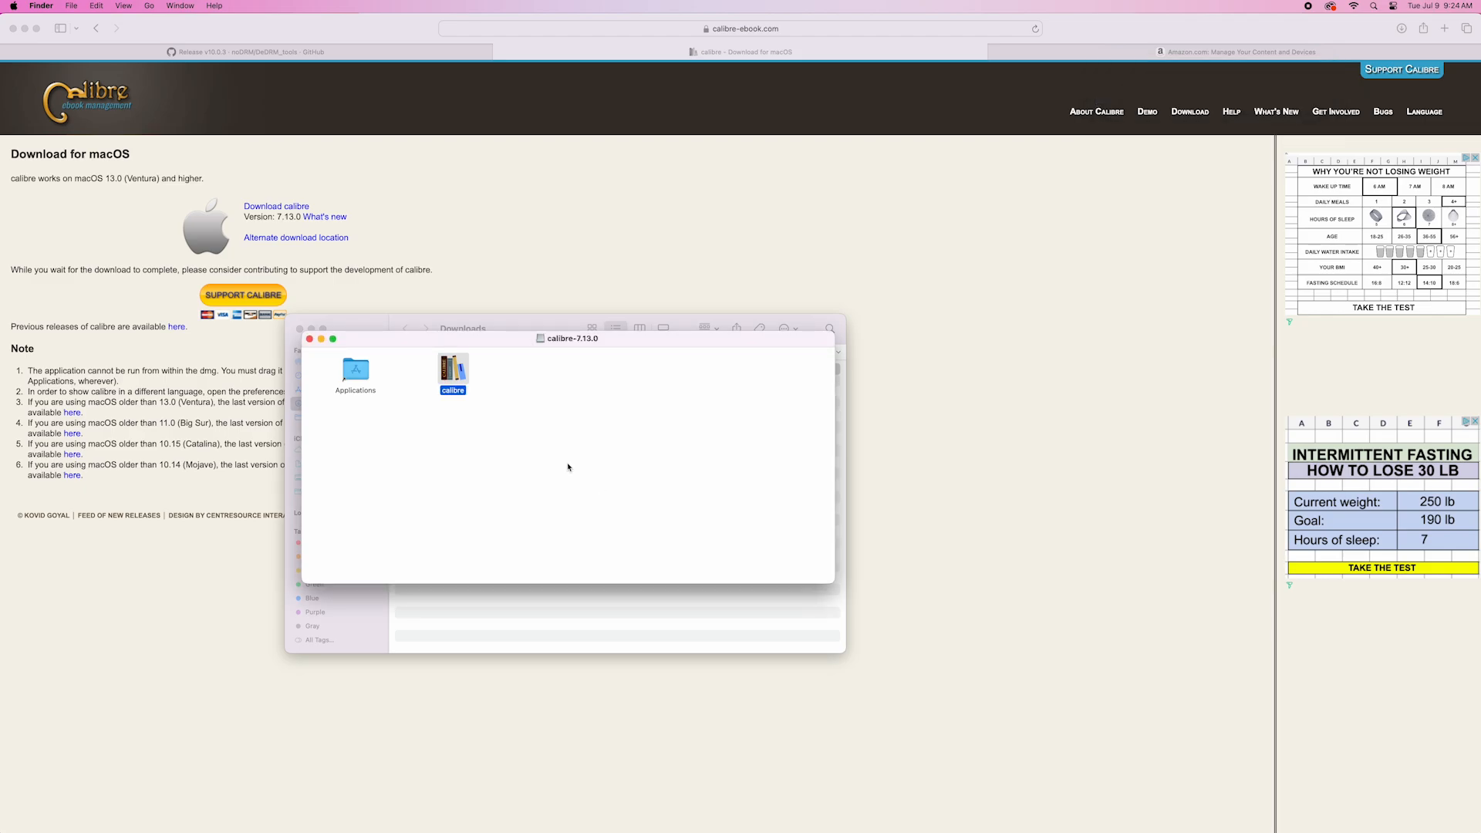
- Launch the newly installed calibre and confirm the security prompt
double_click(452, 370)
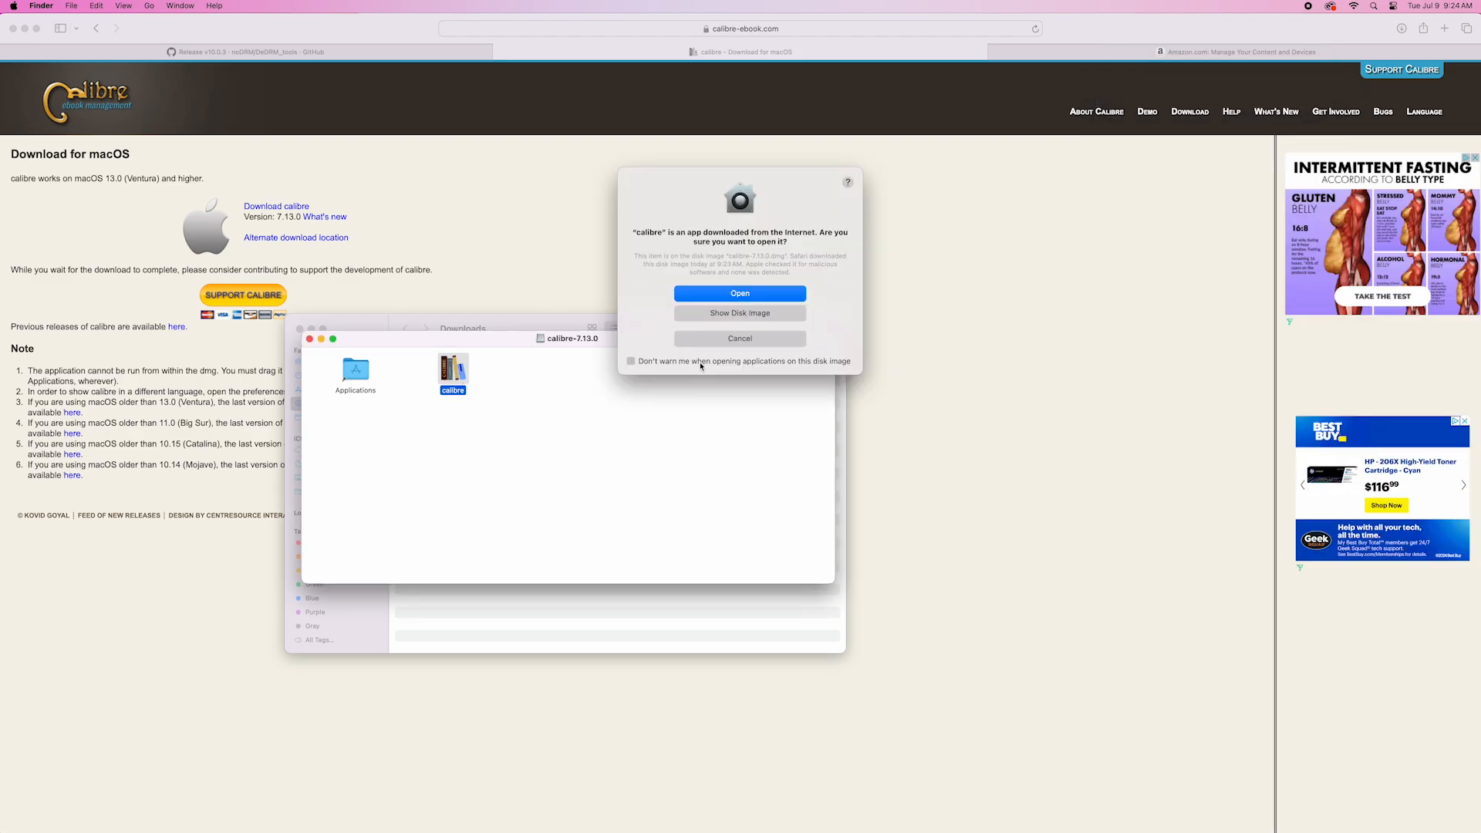
click(741, 293)
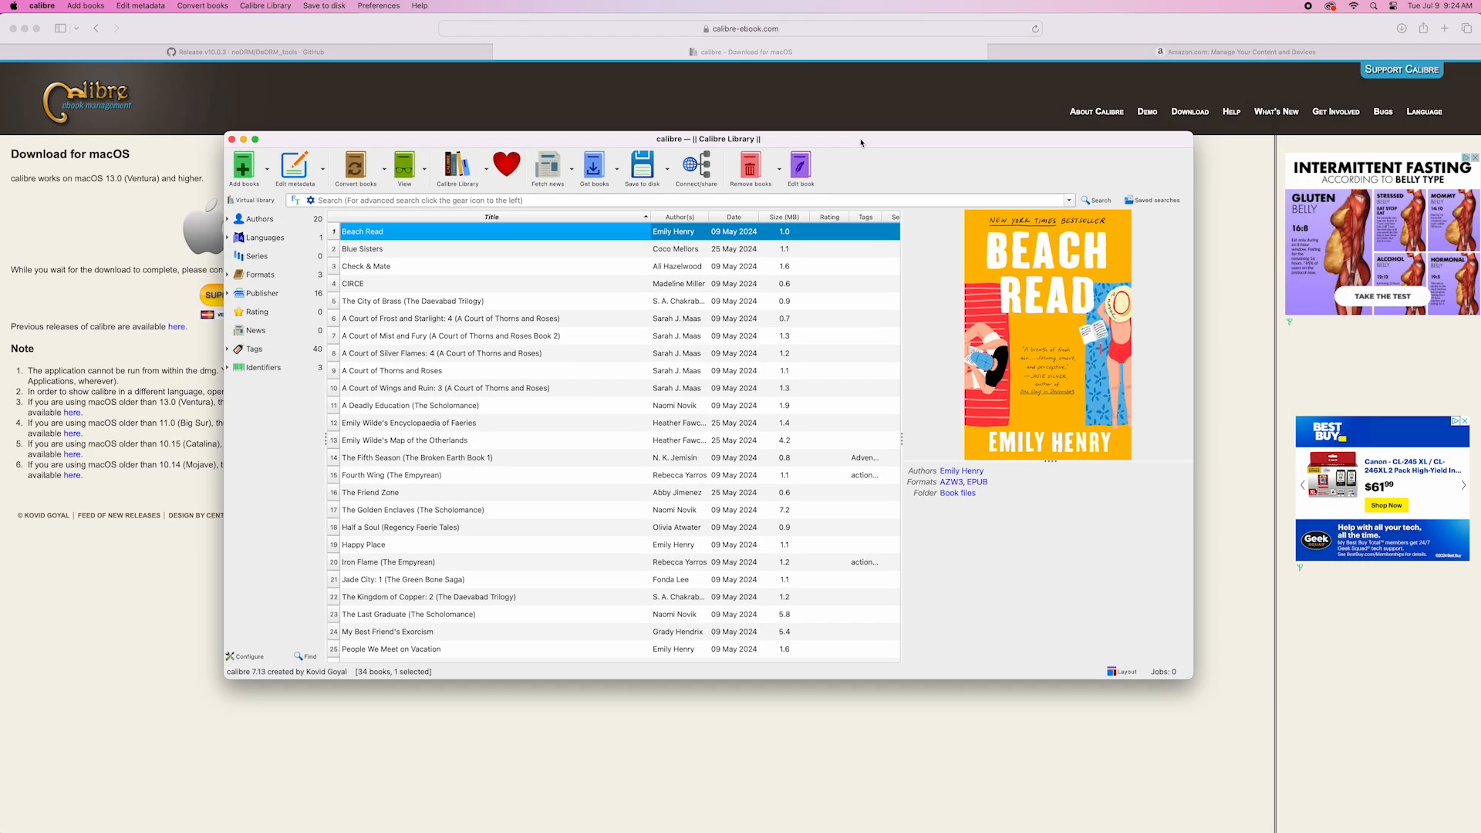
mouse_move(470, 80)
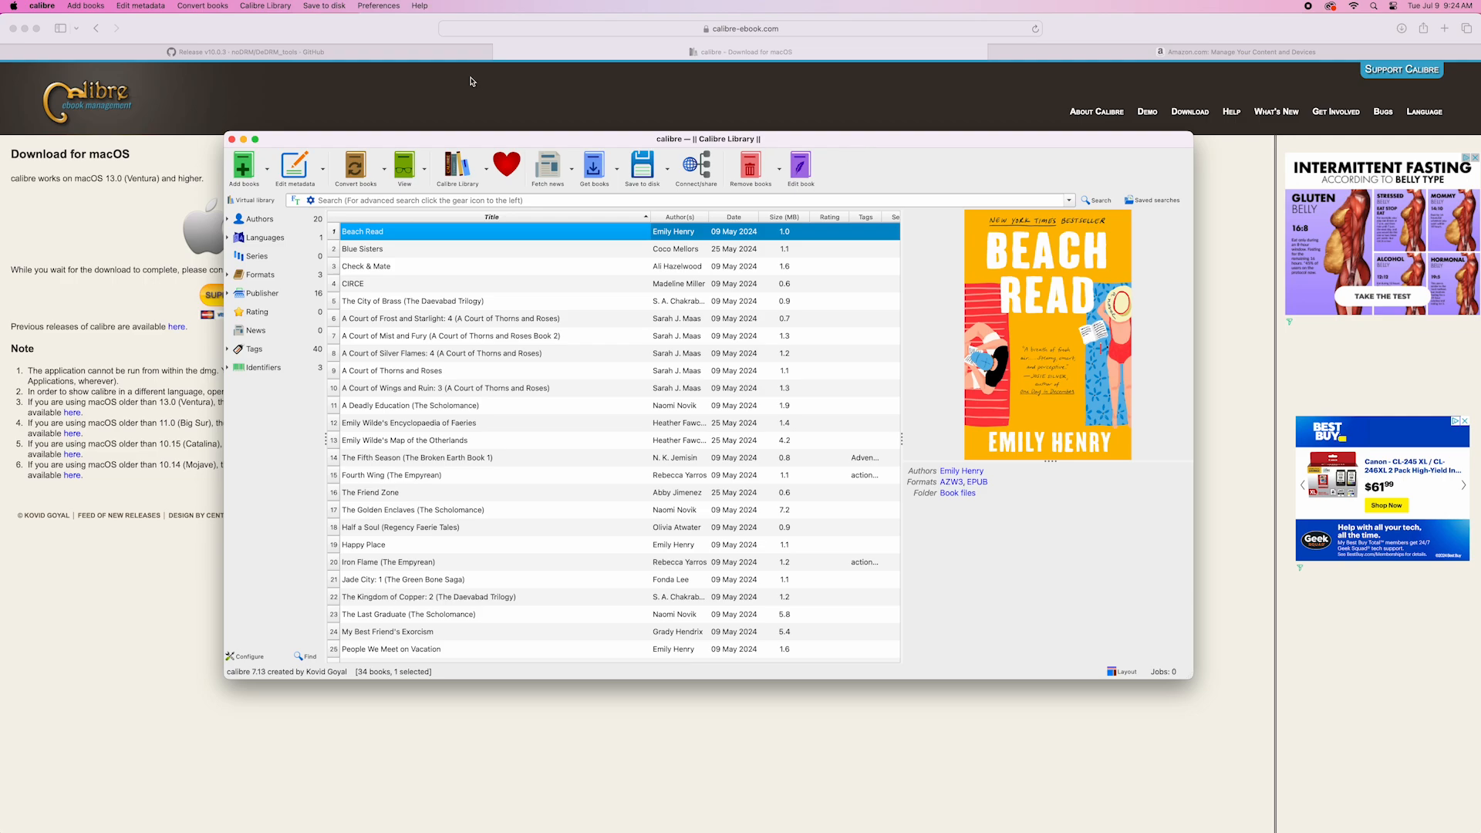
- Bring up calibre's Preferences Plugins window
click(377, 7)
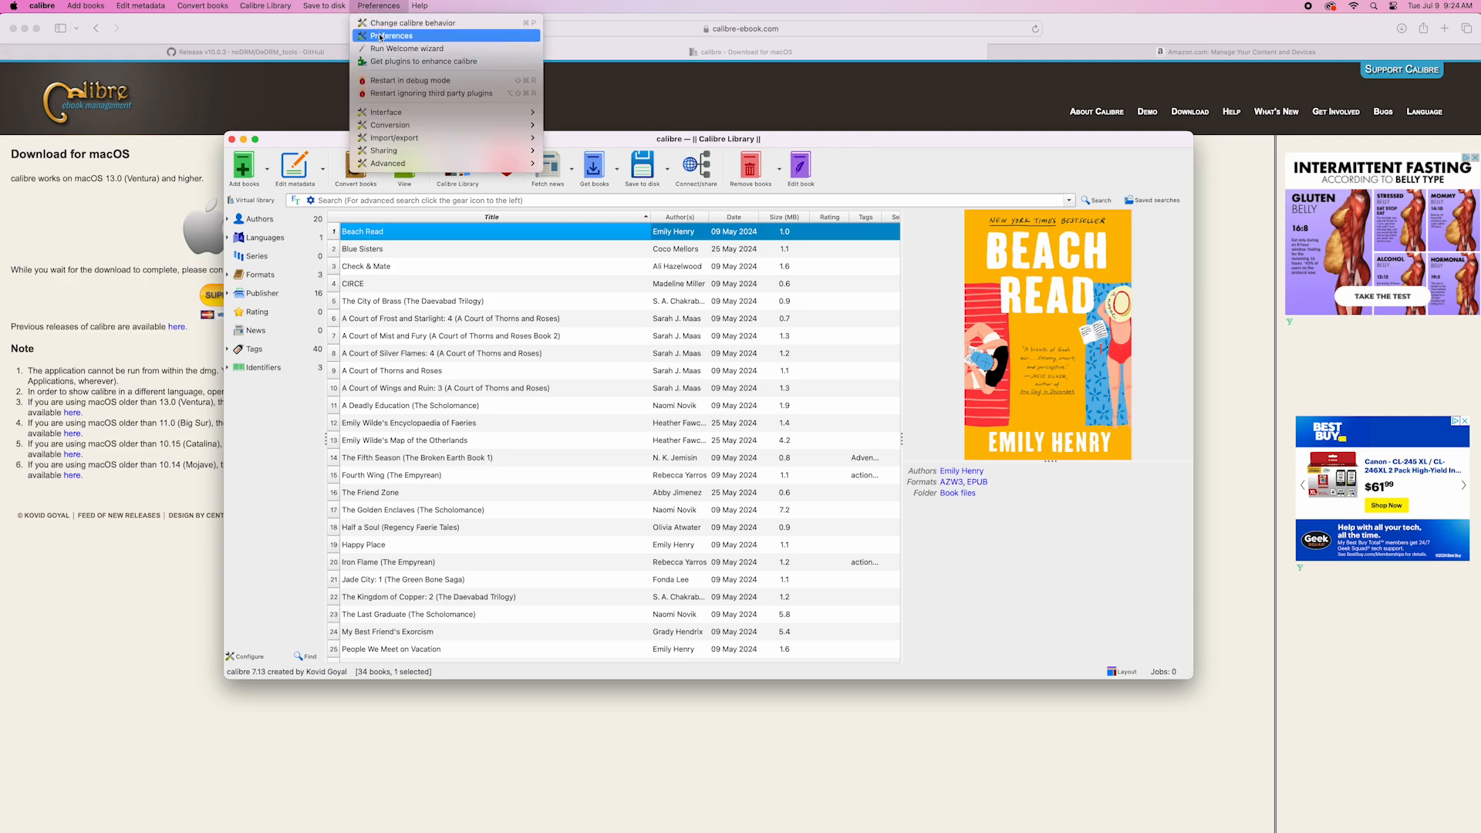
click(394, 35)
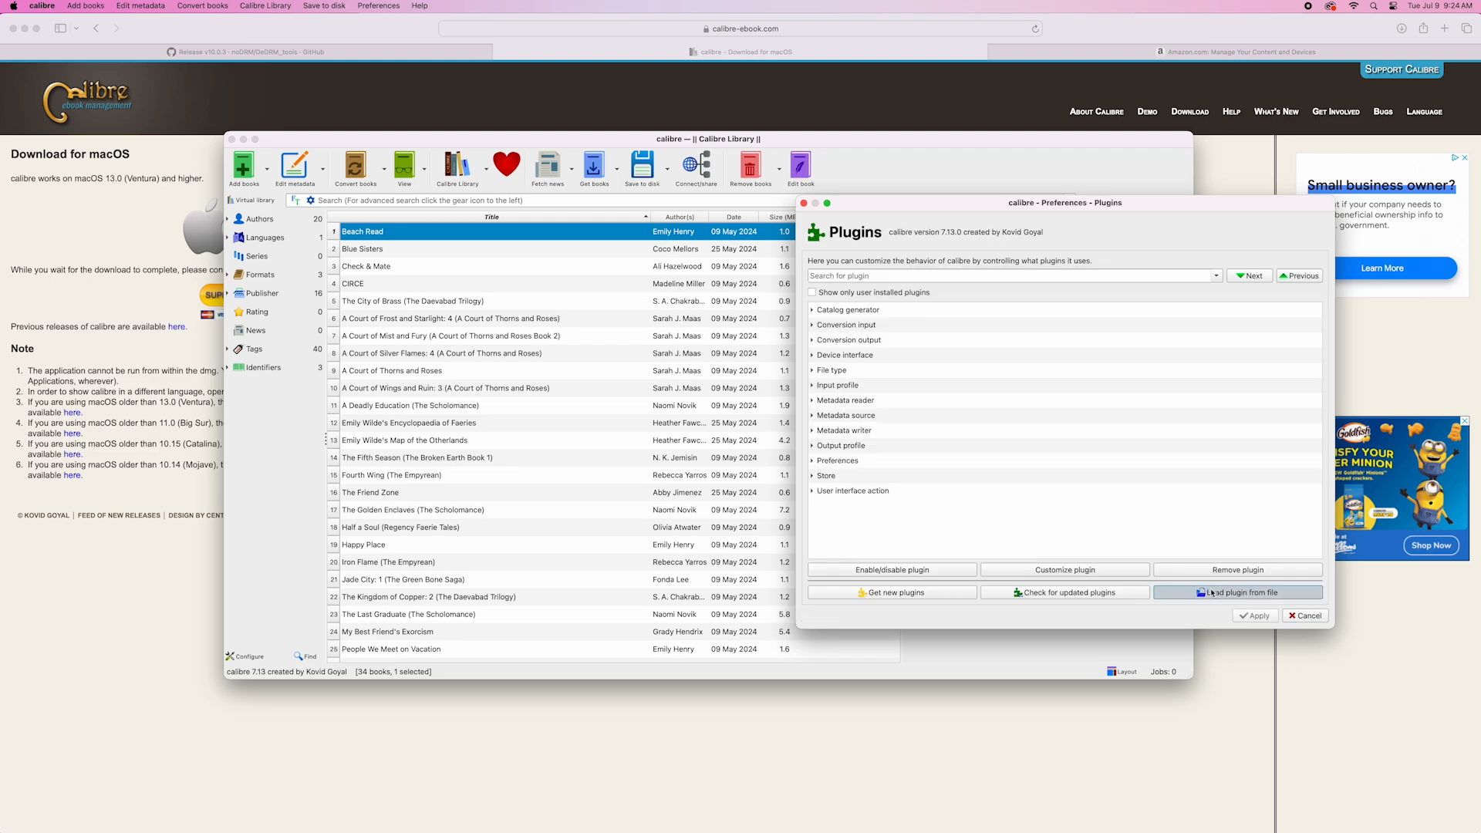
- Load DeDRM_plugin.zip from the DeDRM_tools_10 folder as a plugin, accepting the security warning
click(1239, 593)
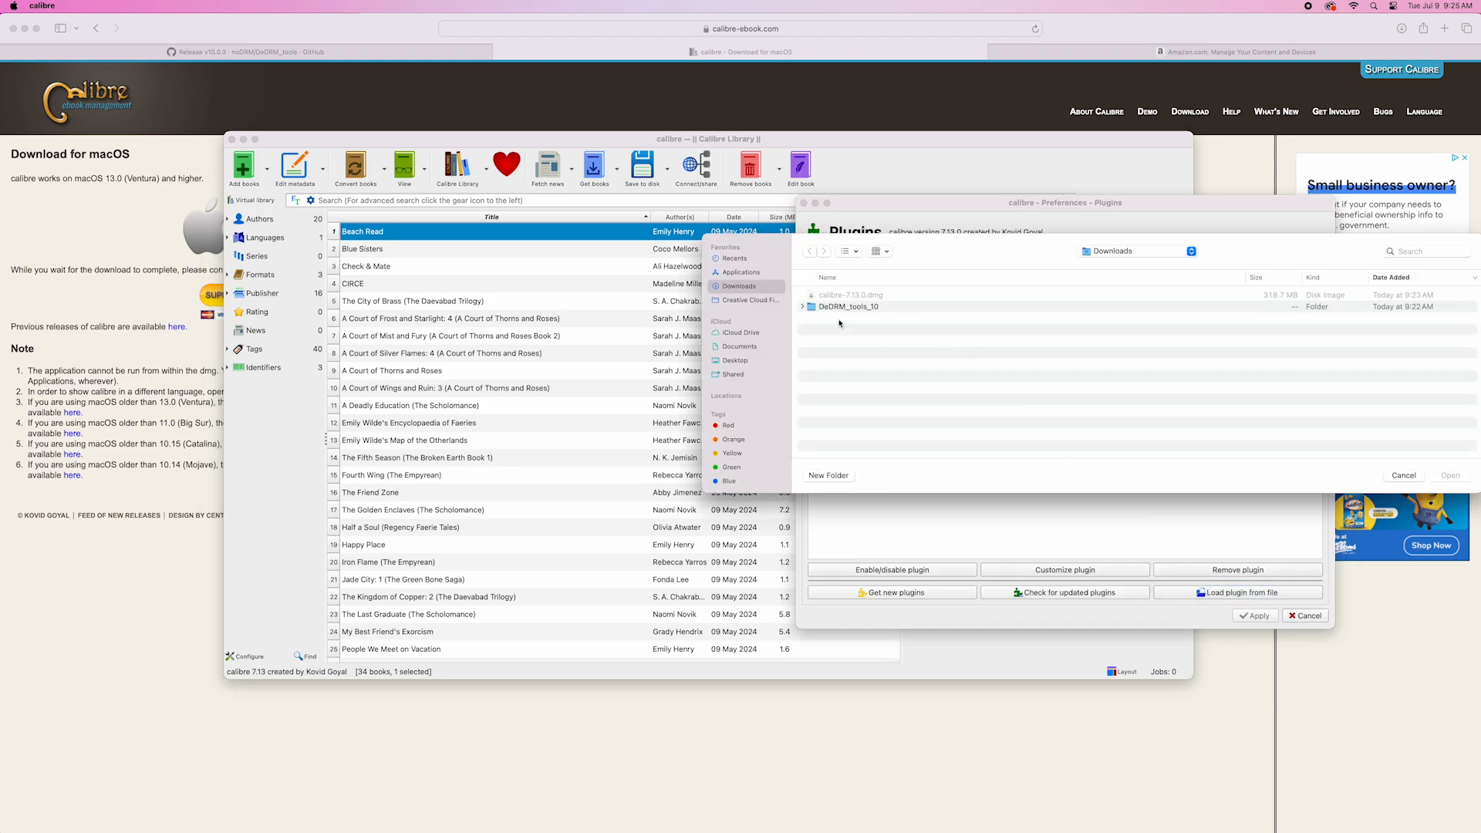
click(848, 306)
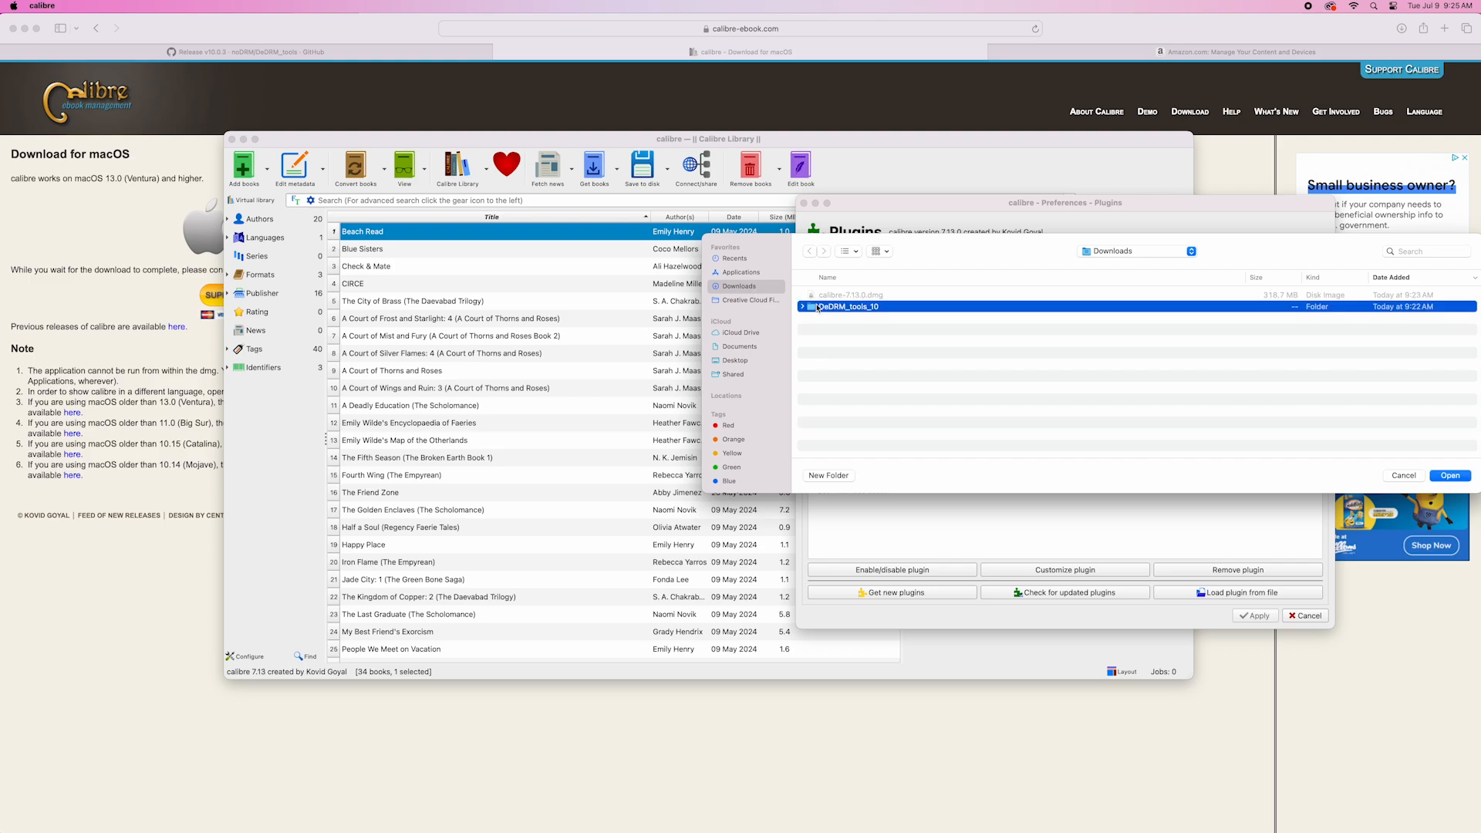
double_click(845, 306)
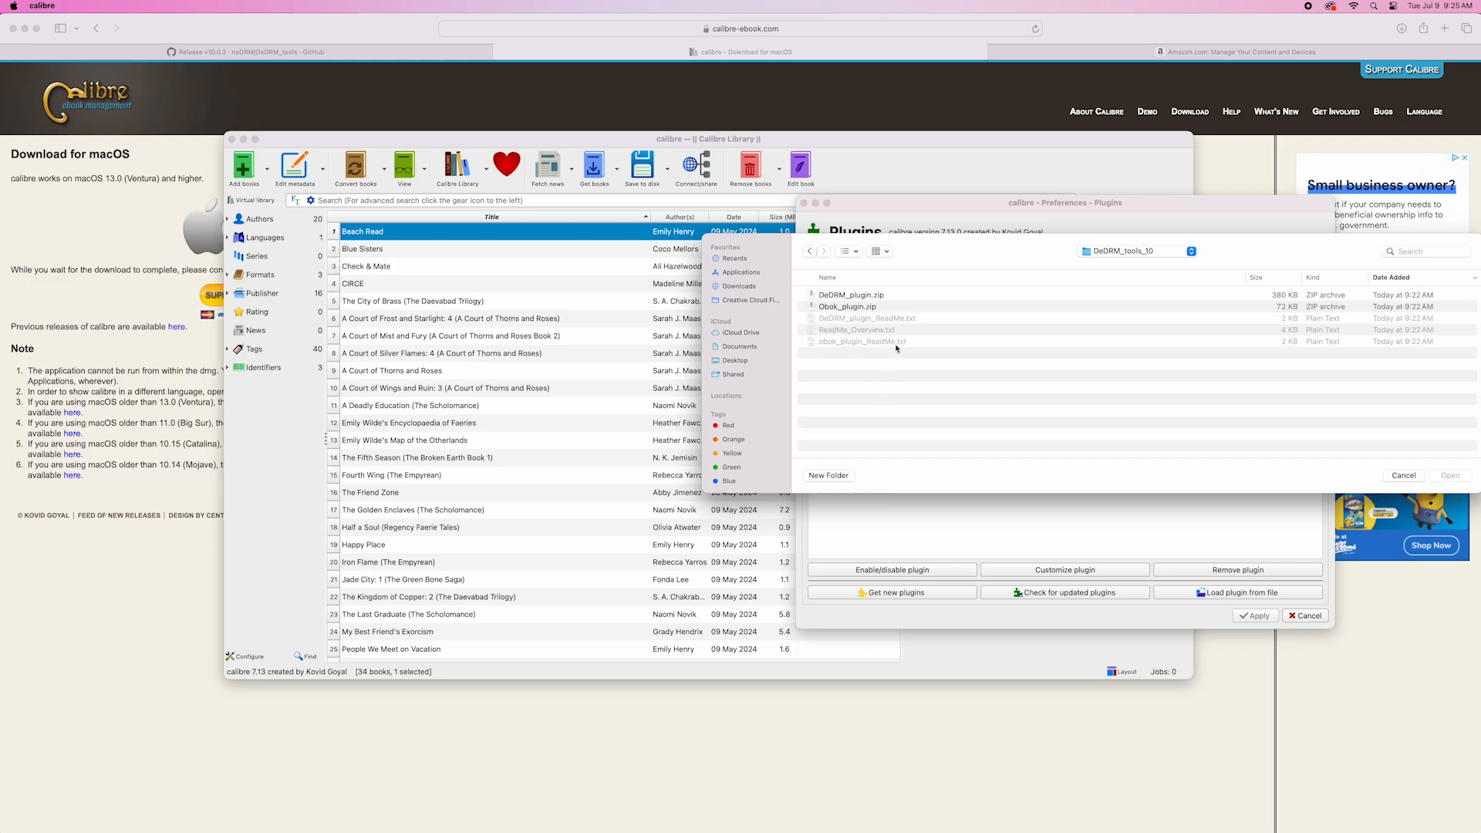
click(851, 295)
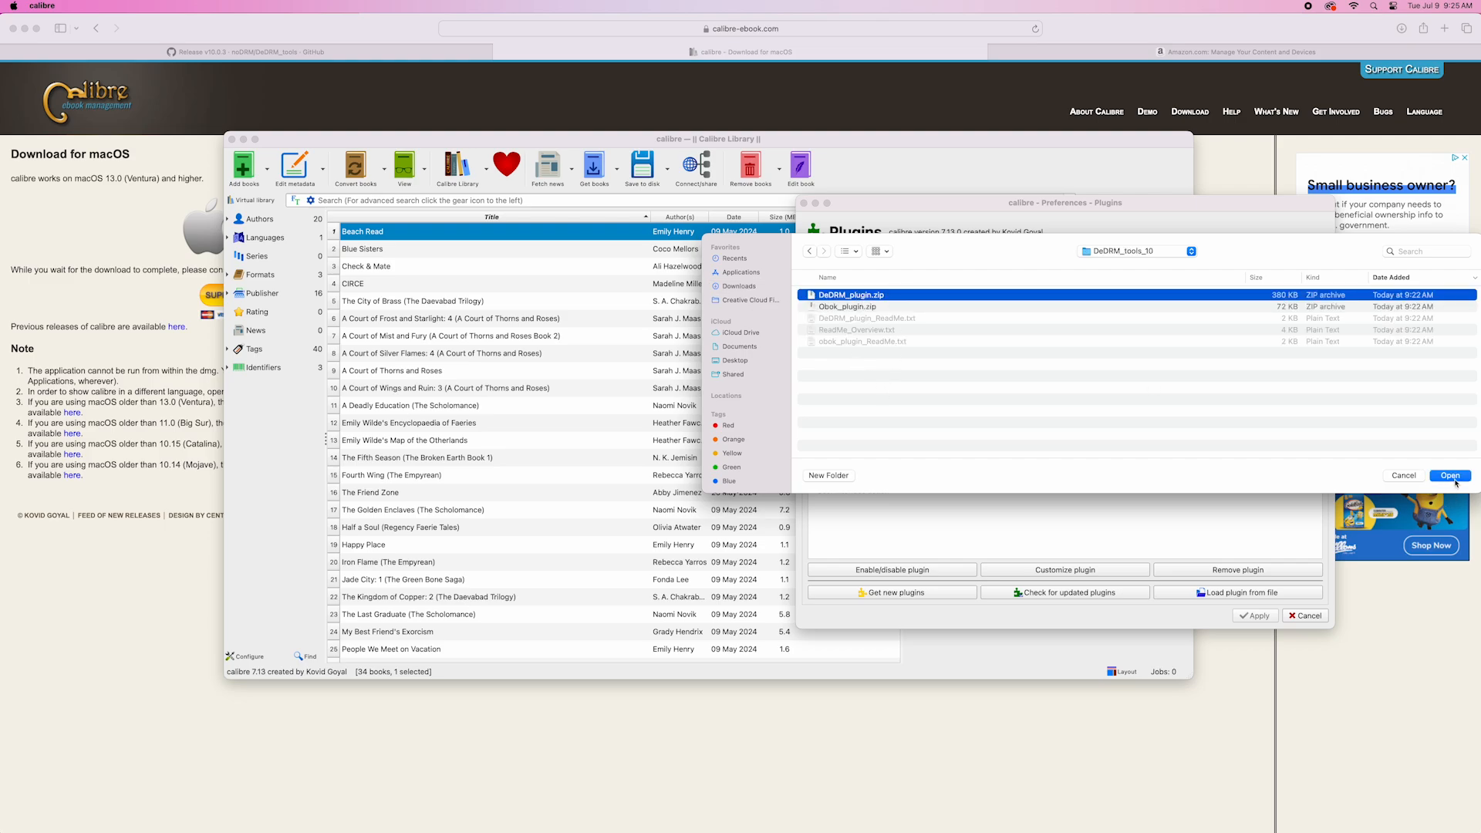
click(1450, 475)
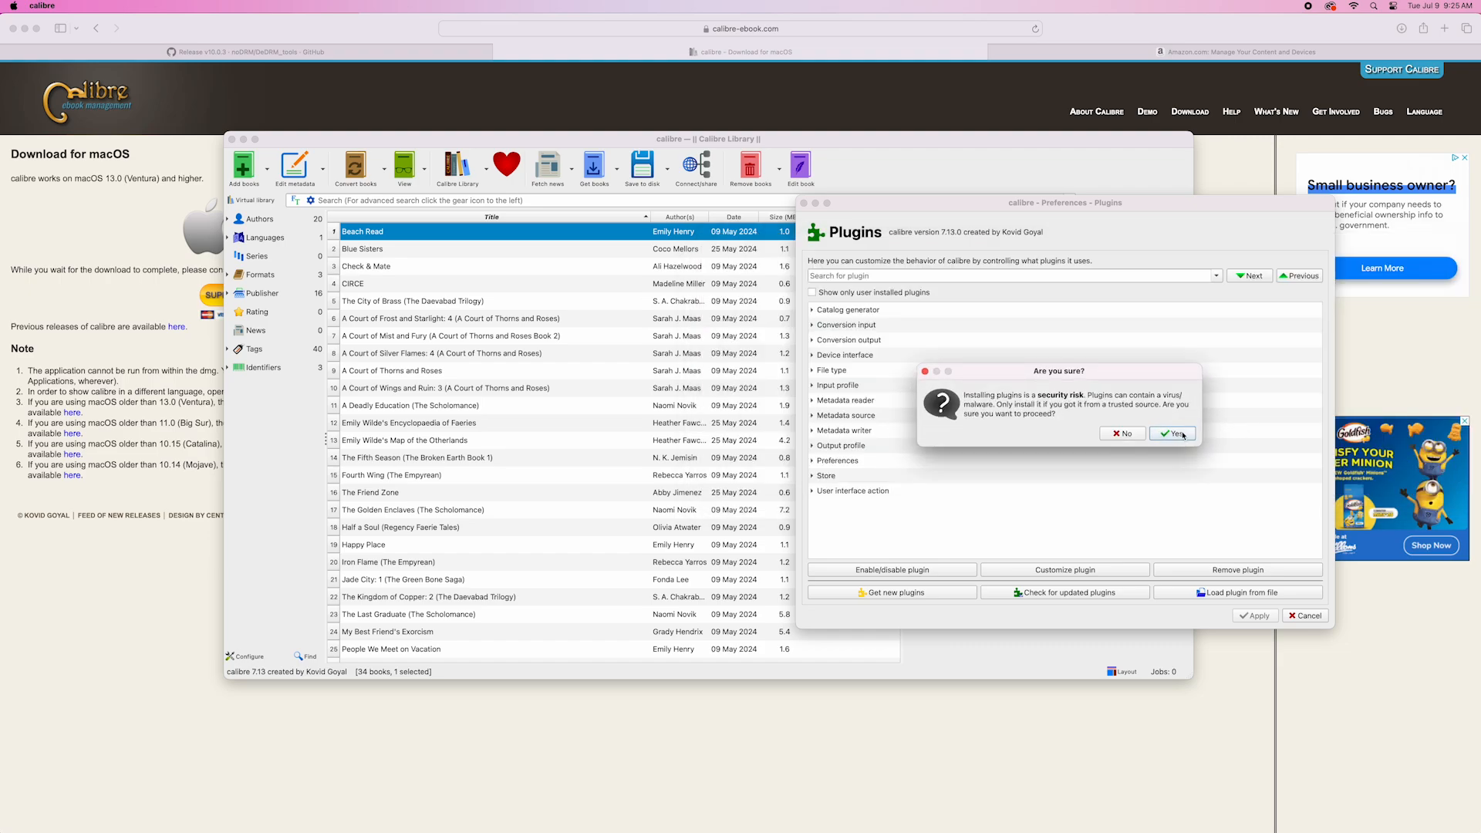
click(1172, 433)
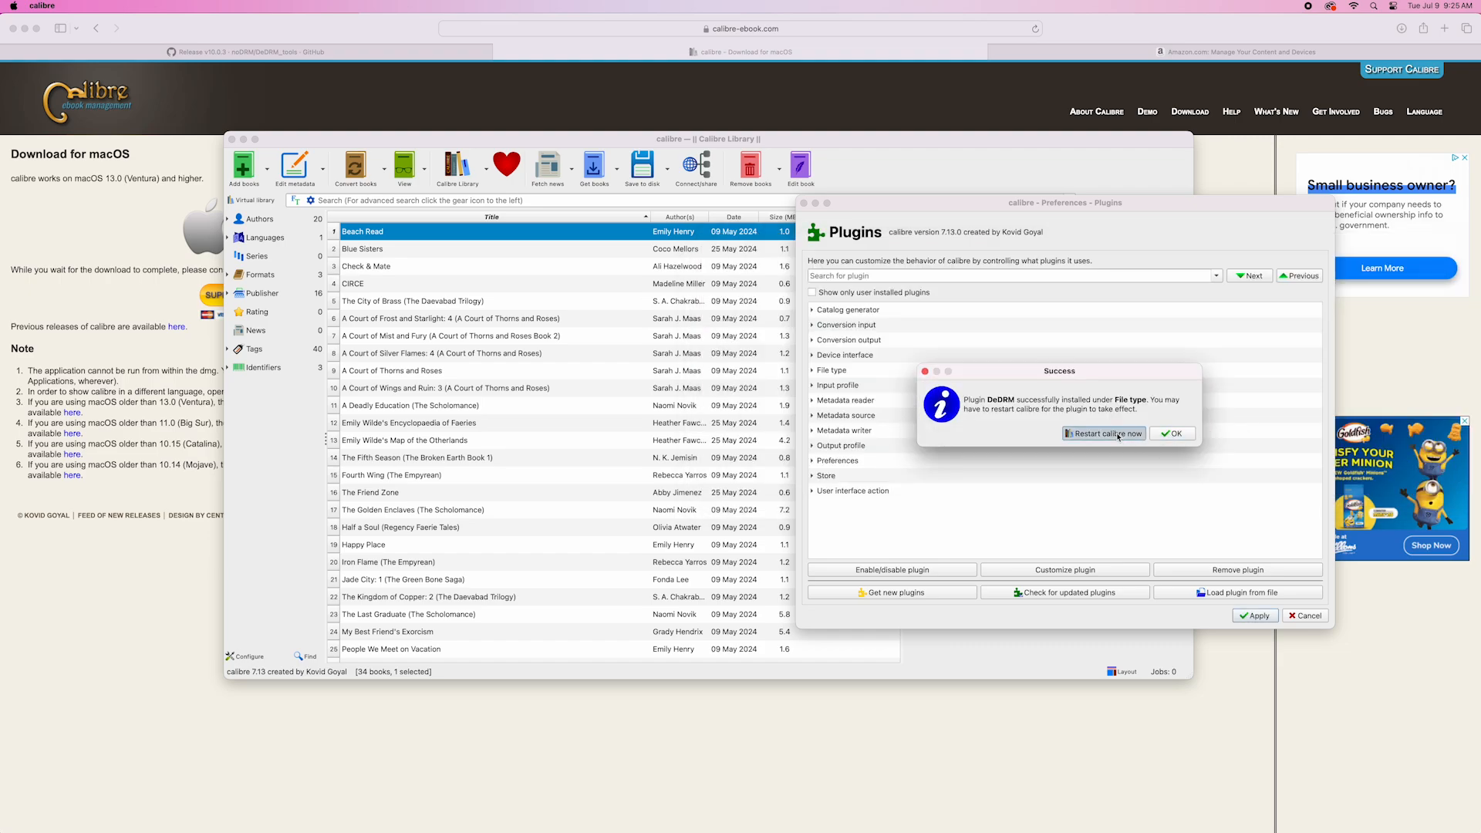
- Restart and relaunch calibre so the DeDRM plugin takes effect
click(1172, 432)
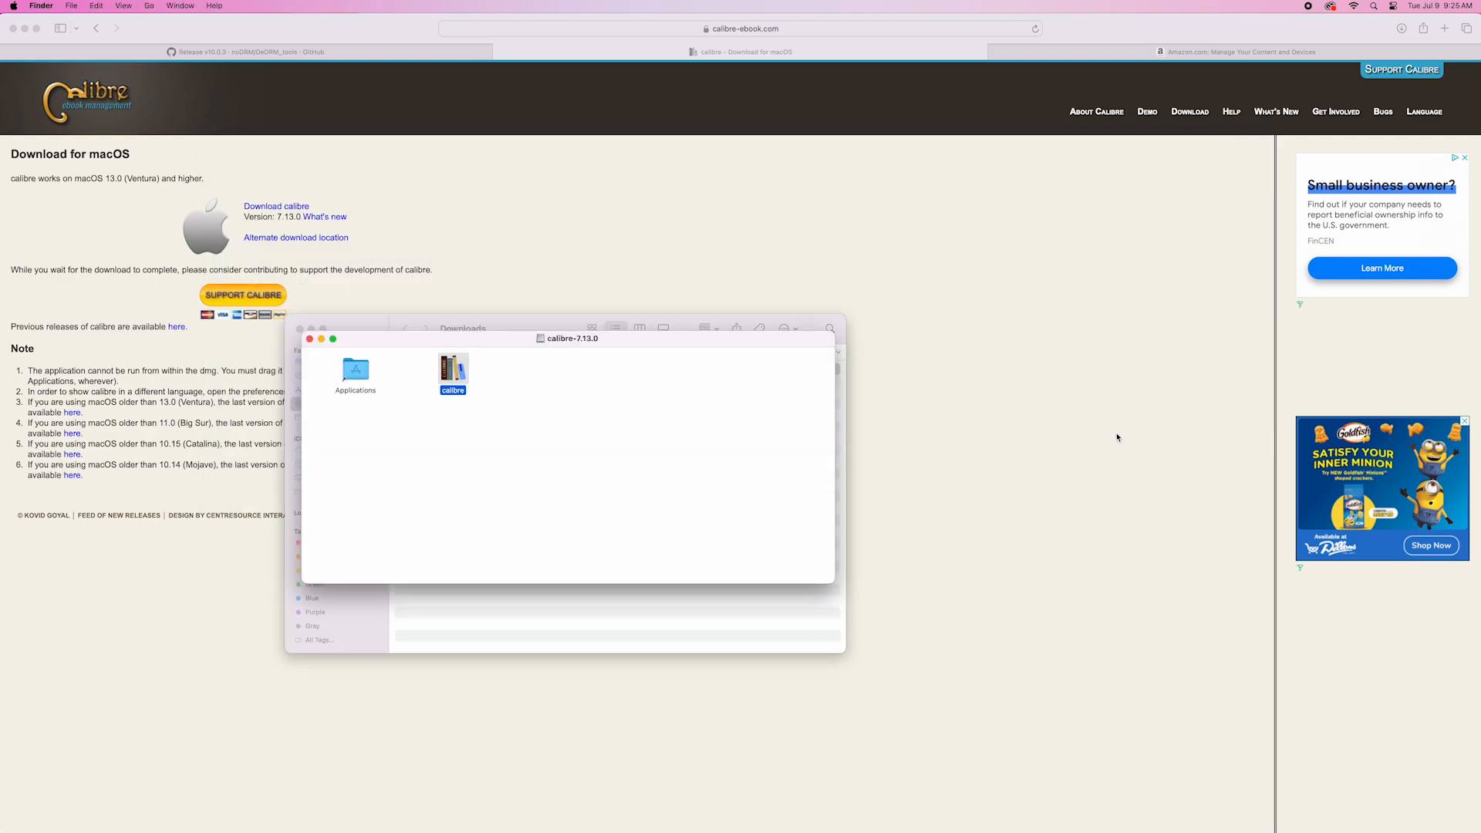
double_click(454, 371)
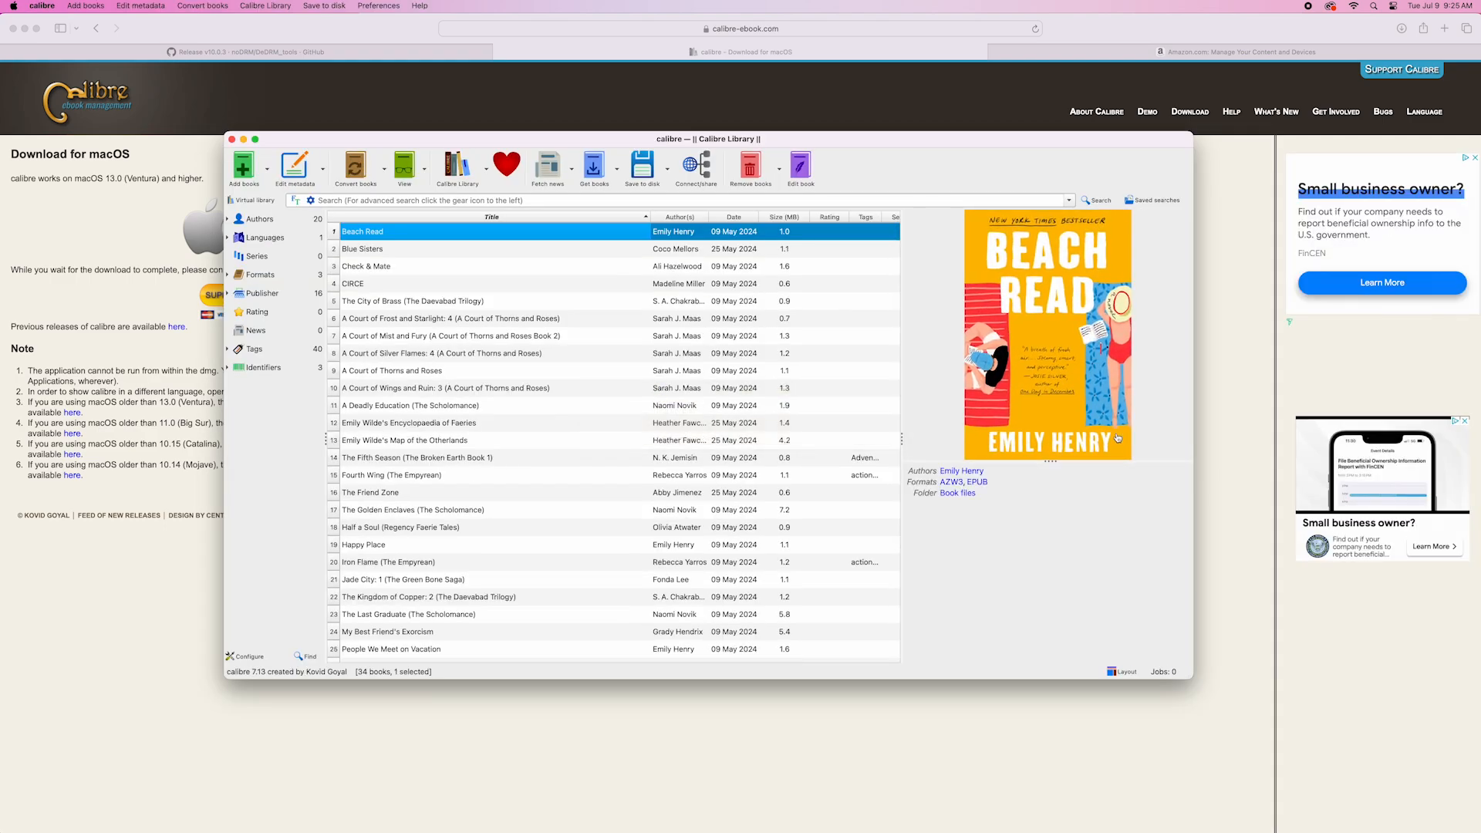
click(378, 6)
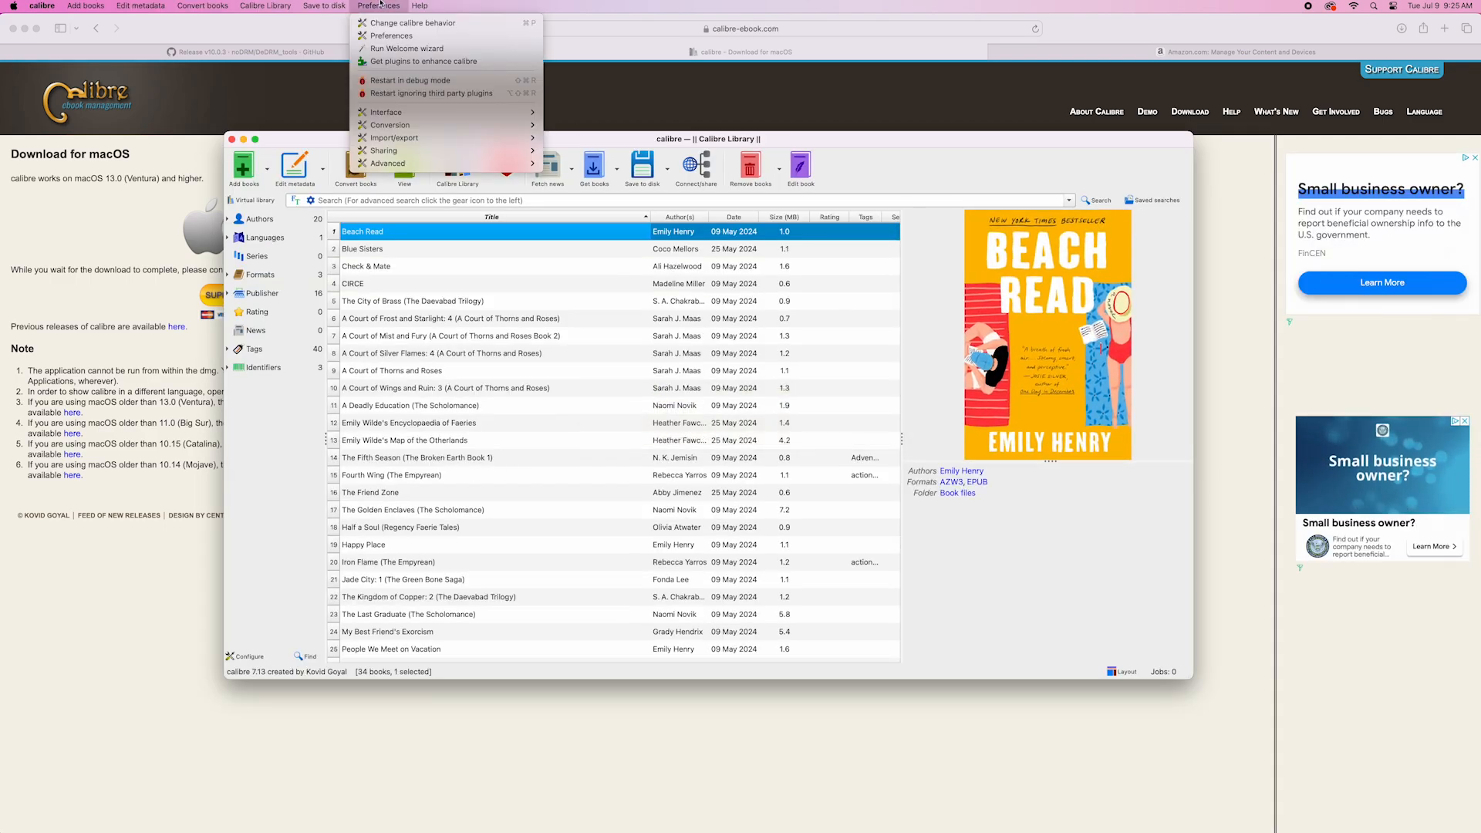
- Review the DeDRM plugin's Kindle eInk serial number list and apply the plugin settings
click(392, 35)
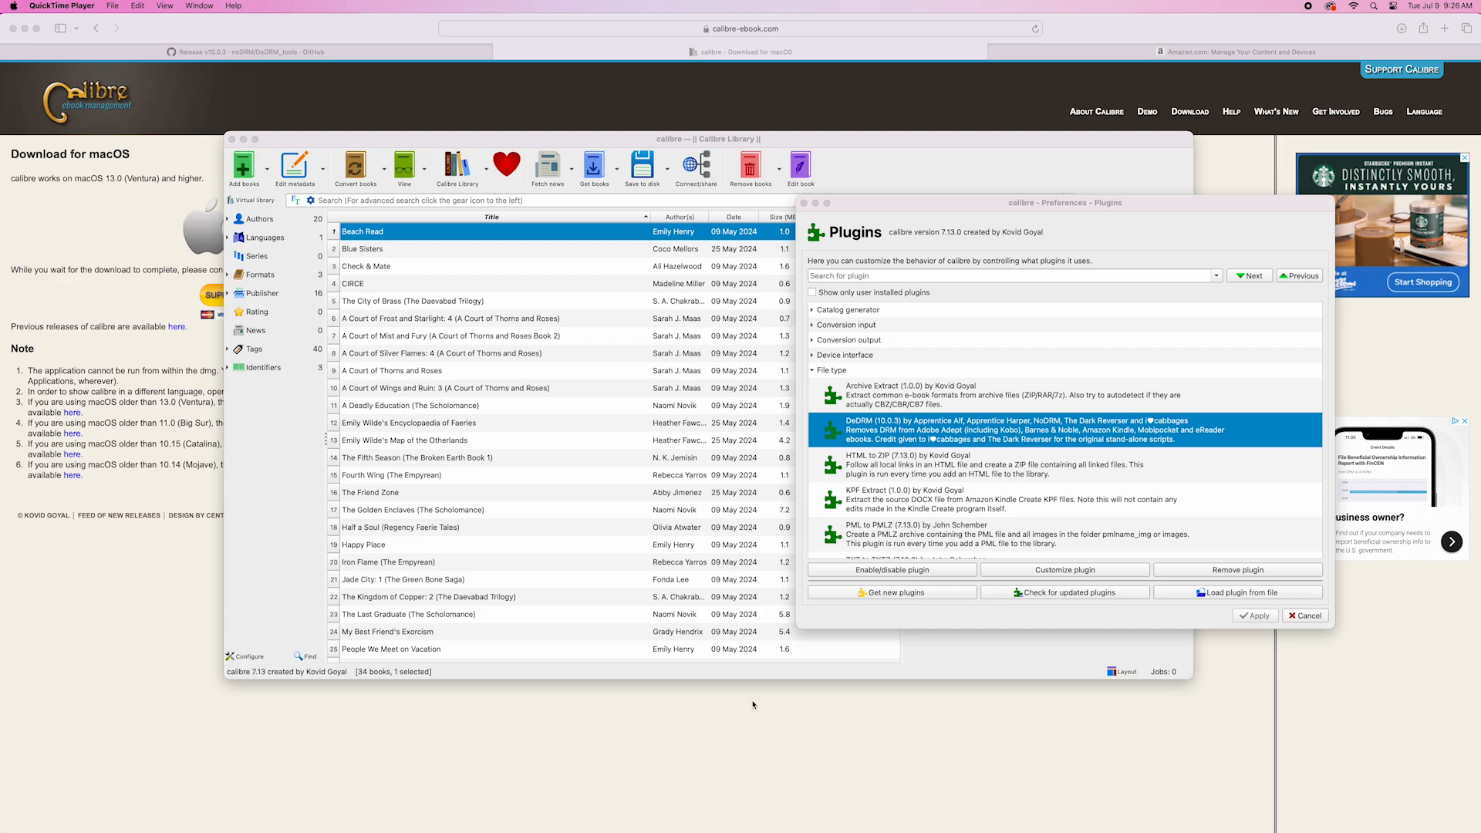
click(1064, 570)
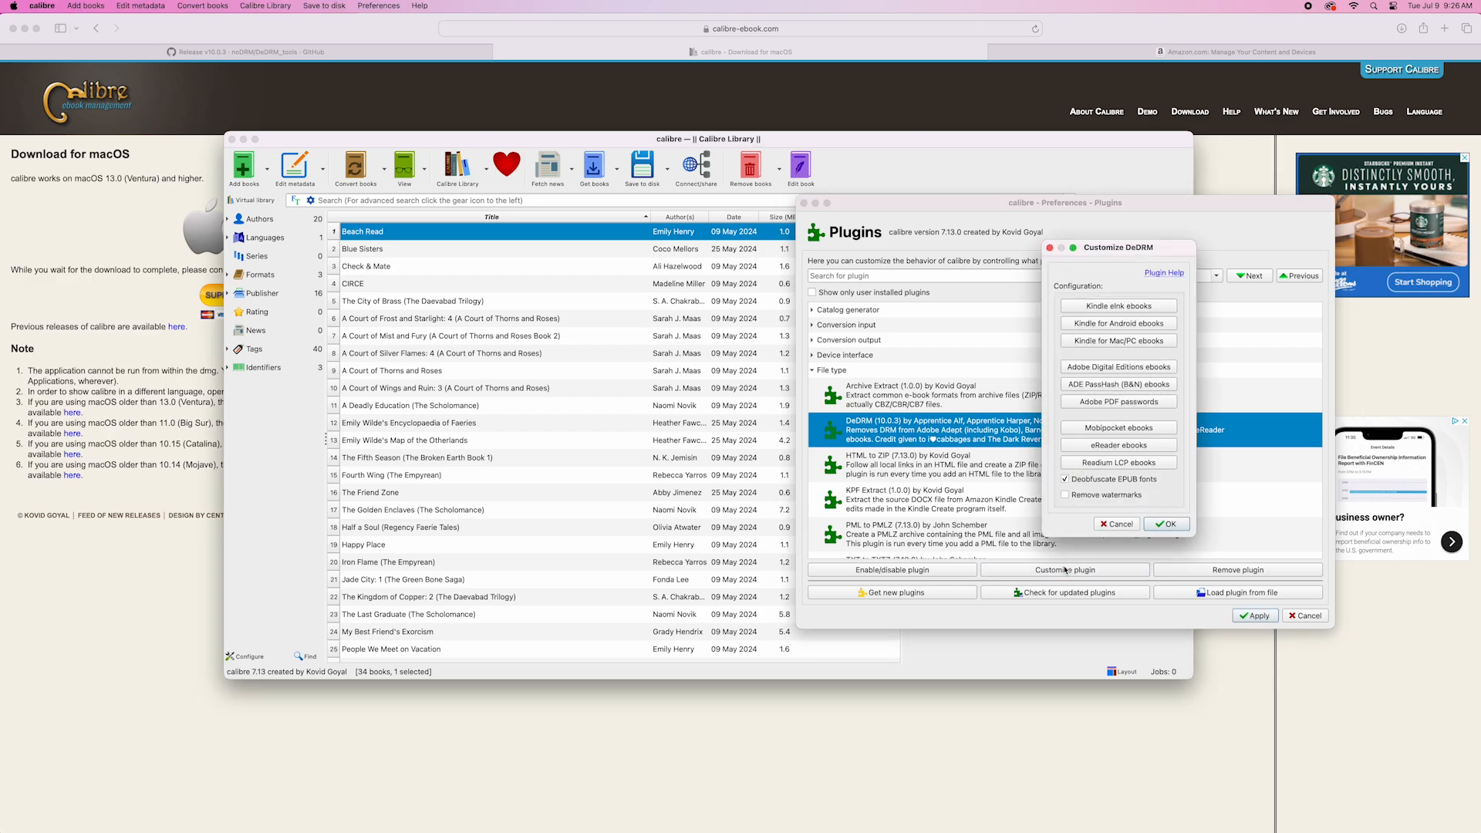
mouse_move(1173, 503)
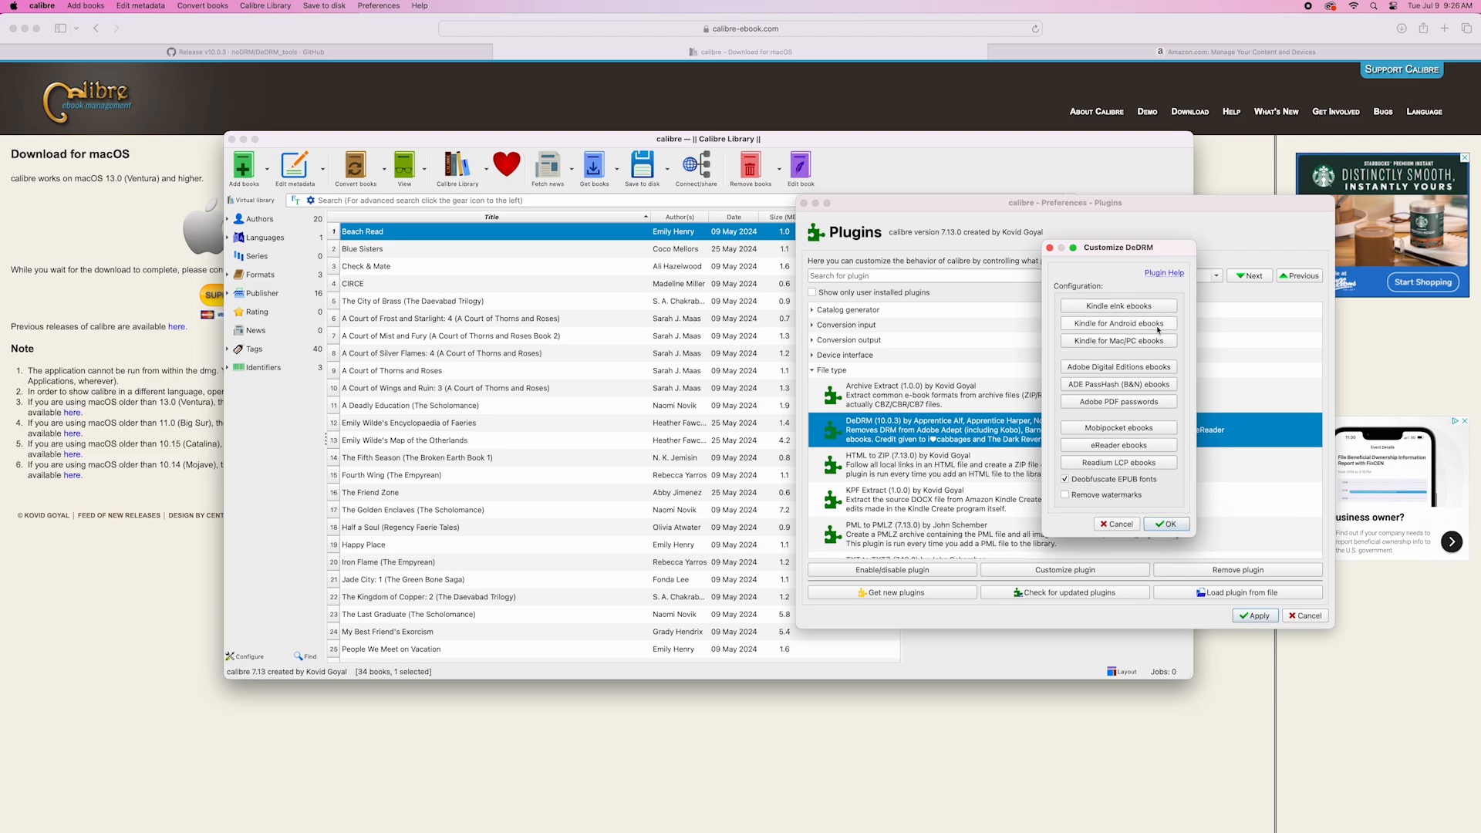
click(1119, 305)
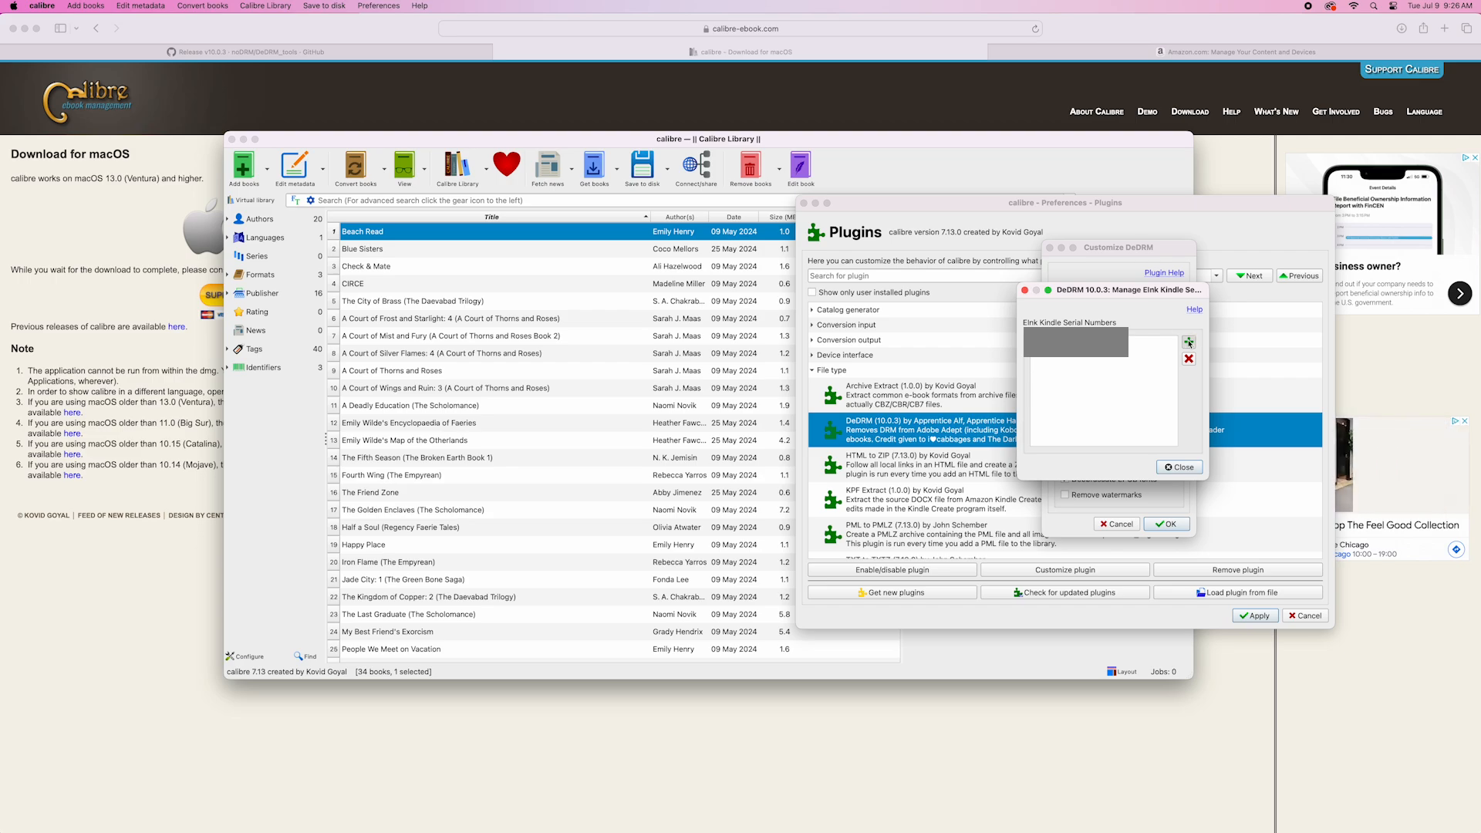
click(1188, 341)
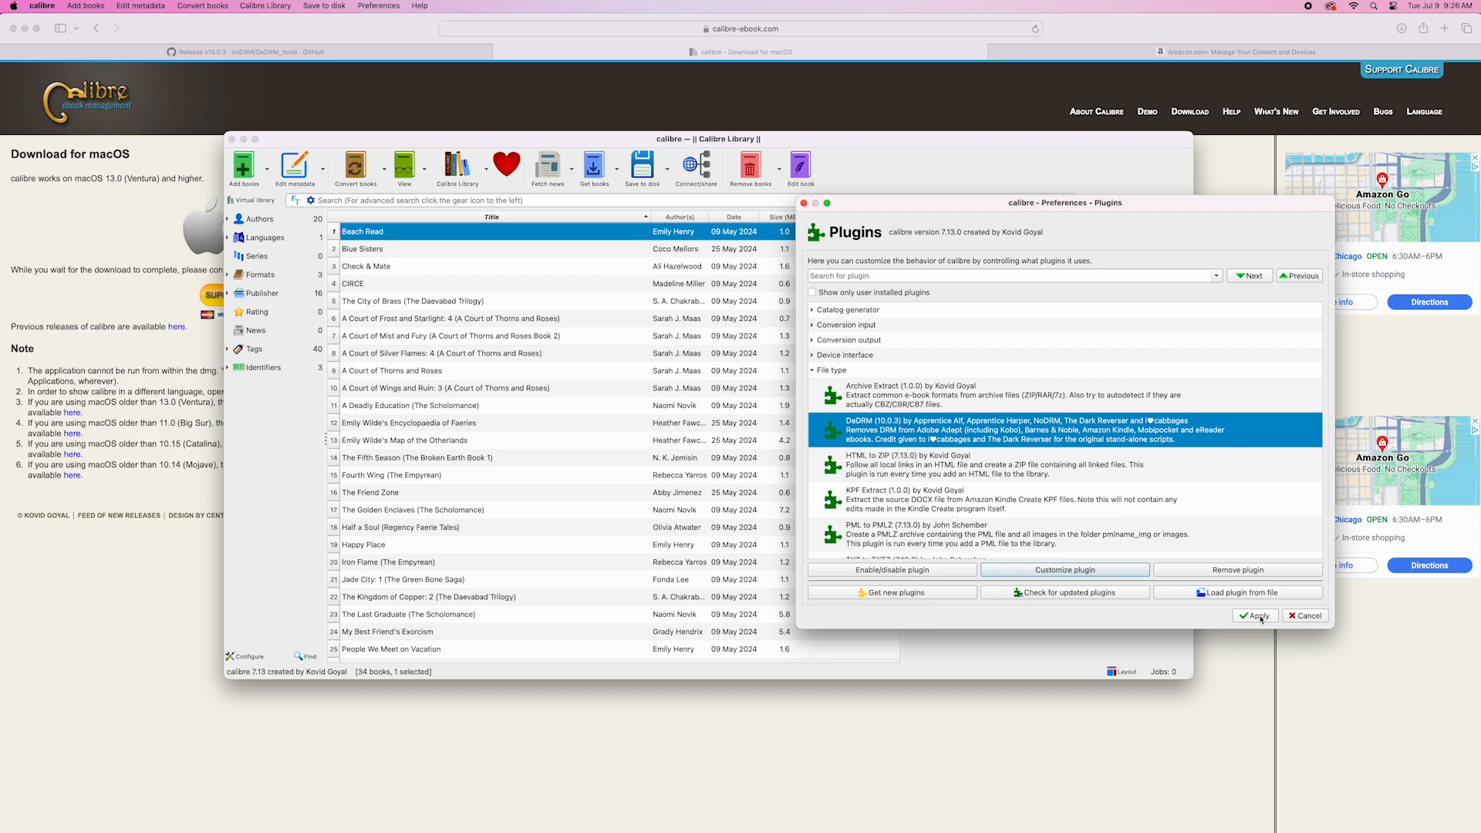
click(1255, 616)
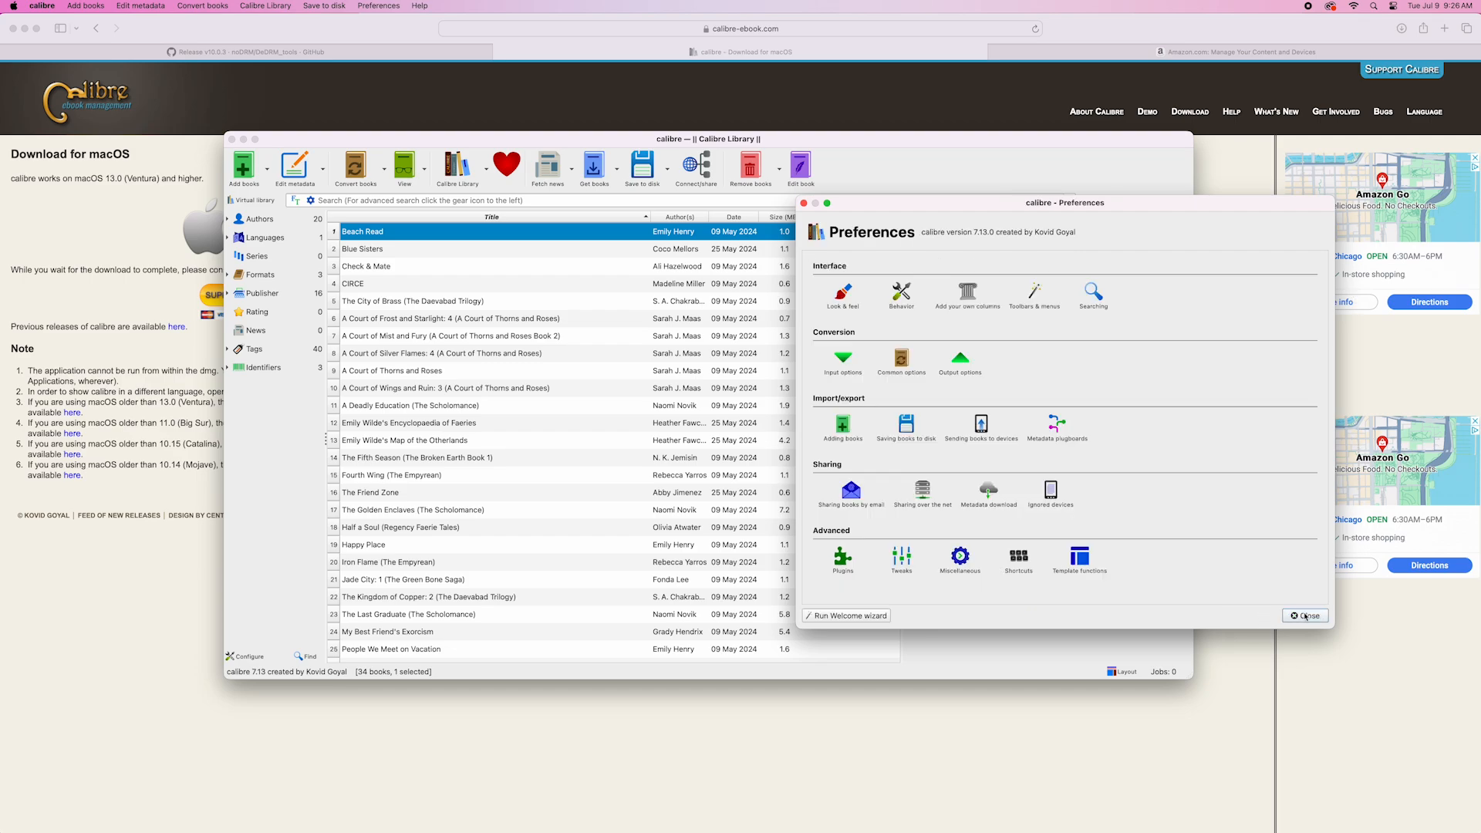
click(1305, 615)
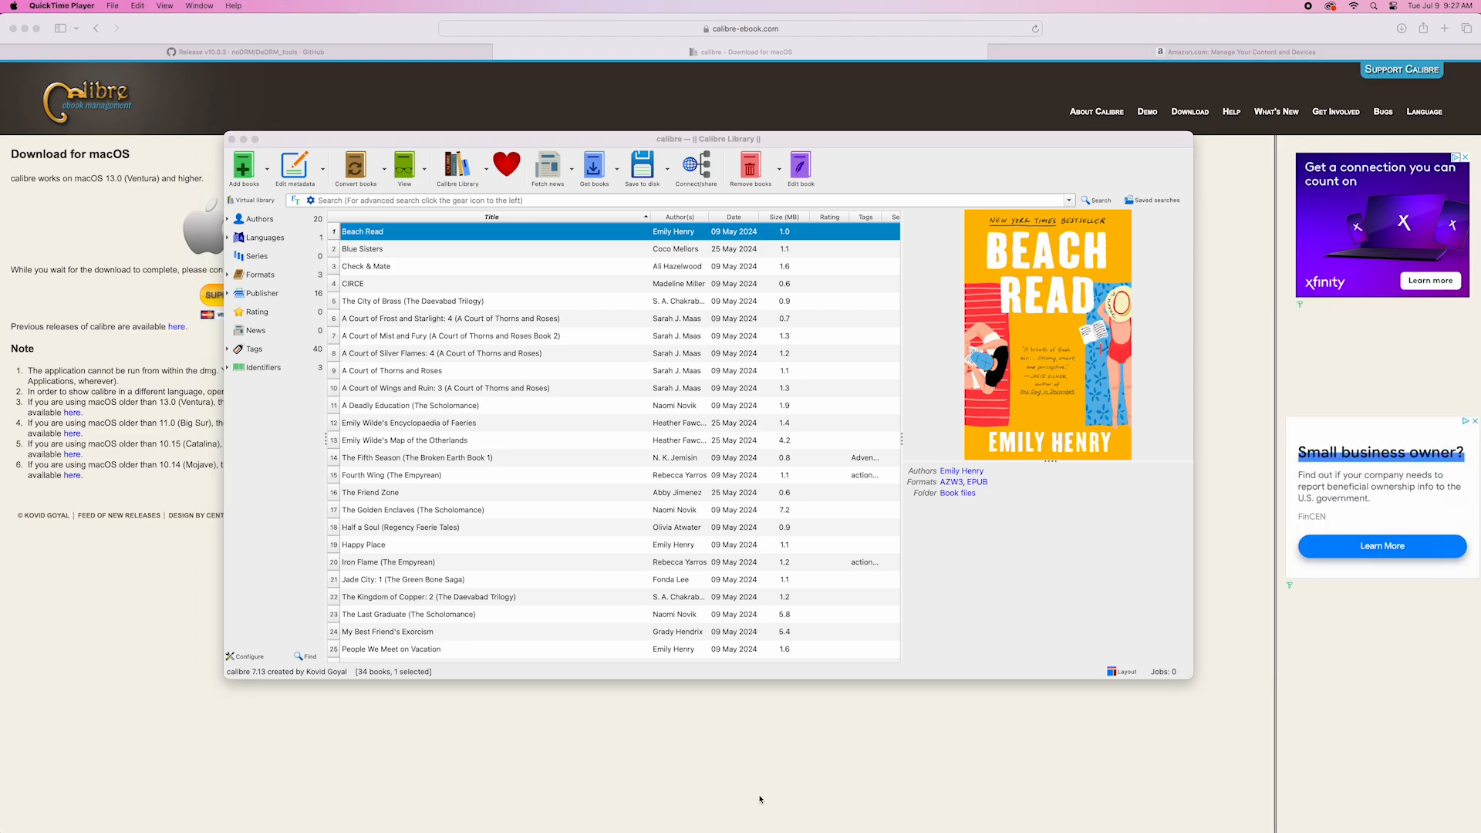
mouse_move(789, 789)
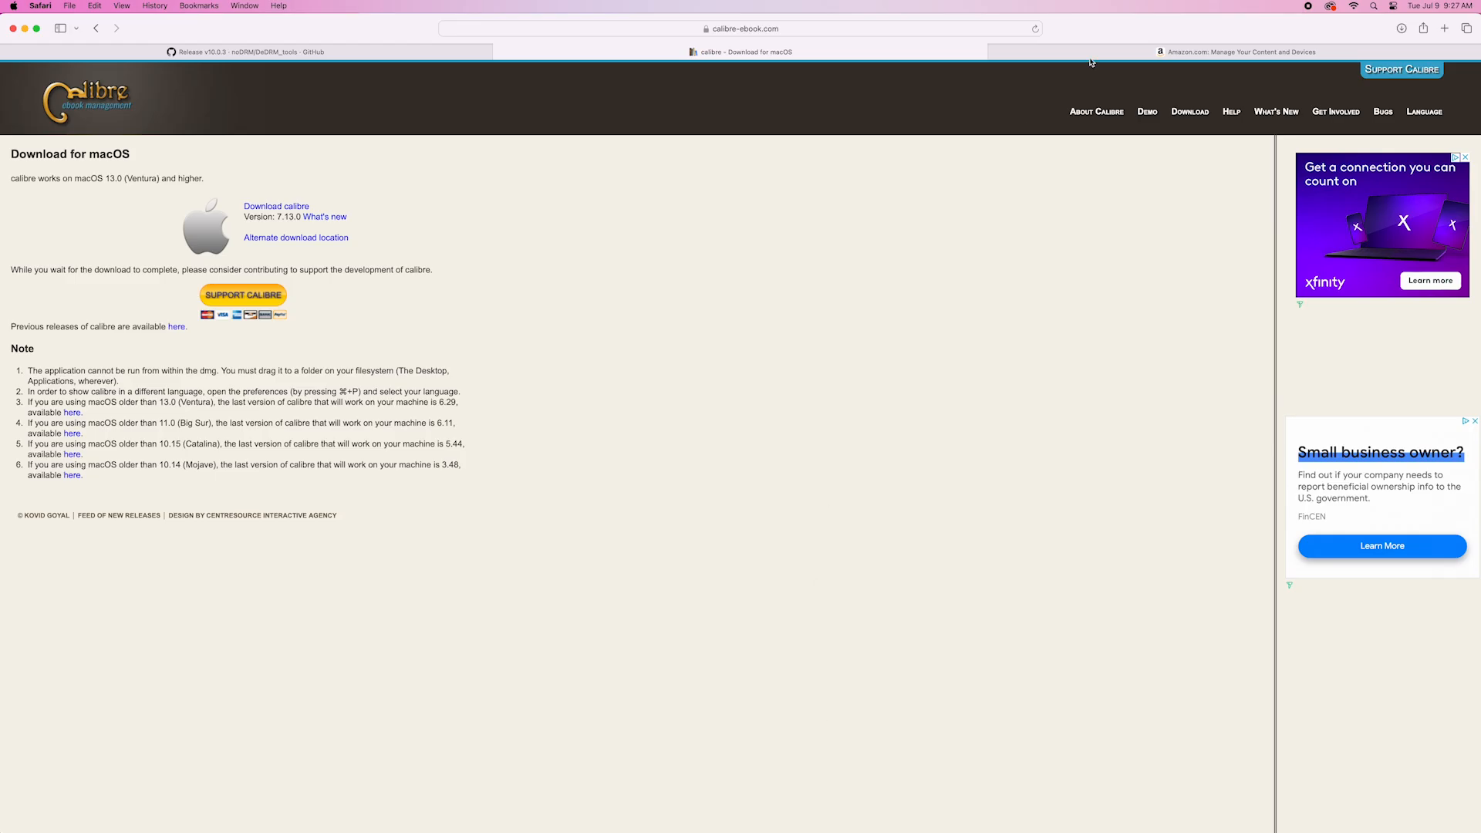
- Switch to the Amazon Manage Your Content and Devices tab in Safari
click(1251, 52)
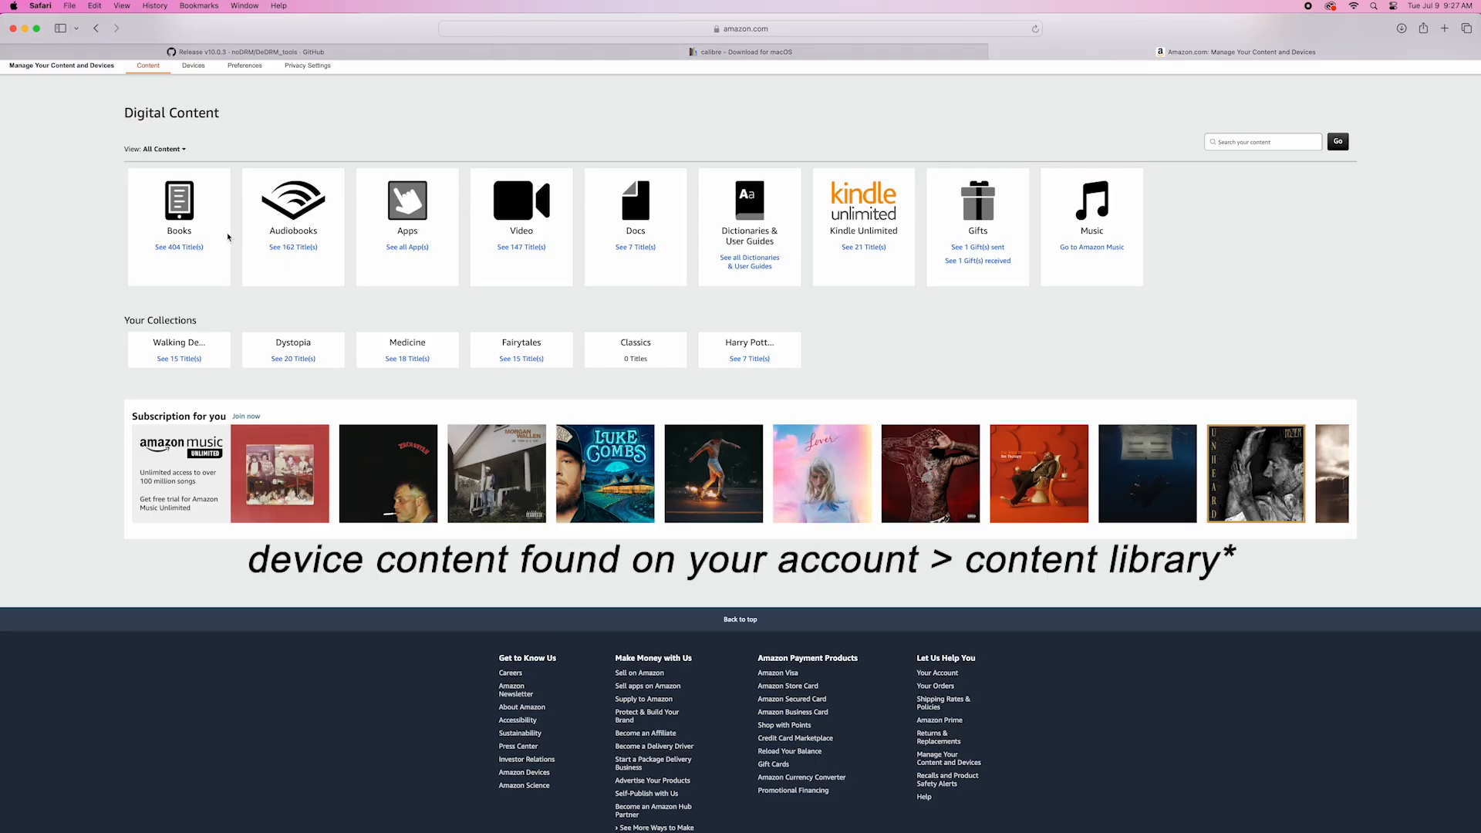
- Download Rouge: A Novel via Download & transfer via USB for the first registered Kindle
click(179, 247)
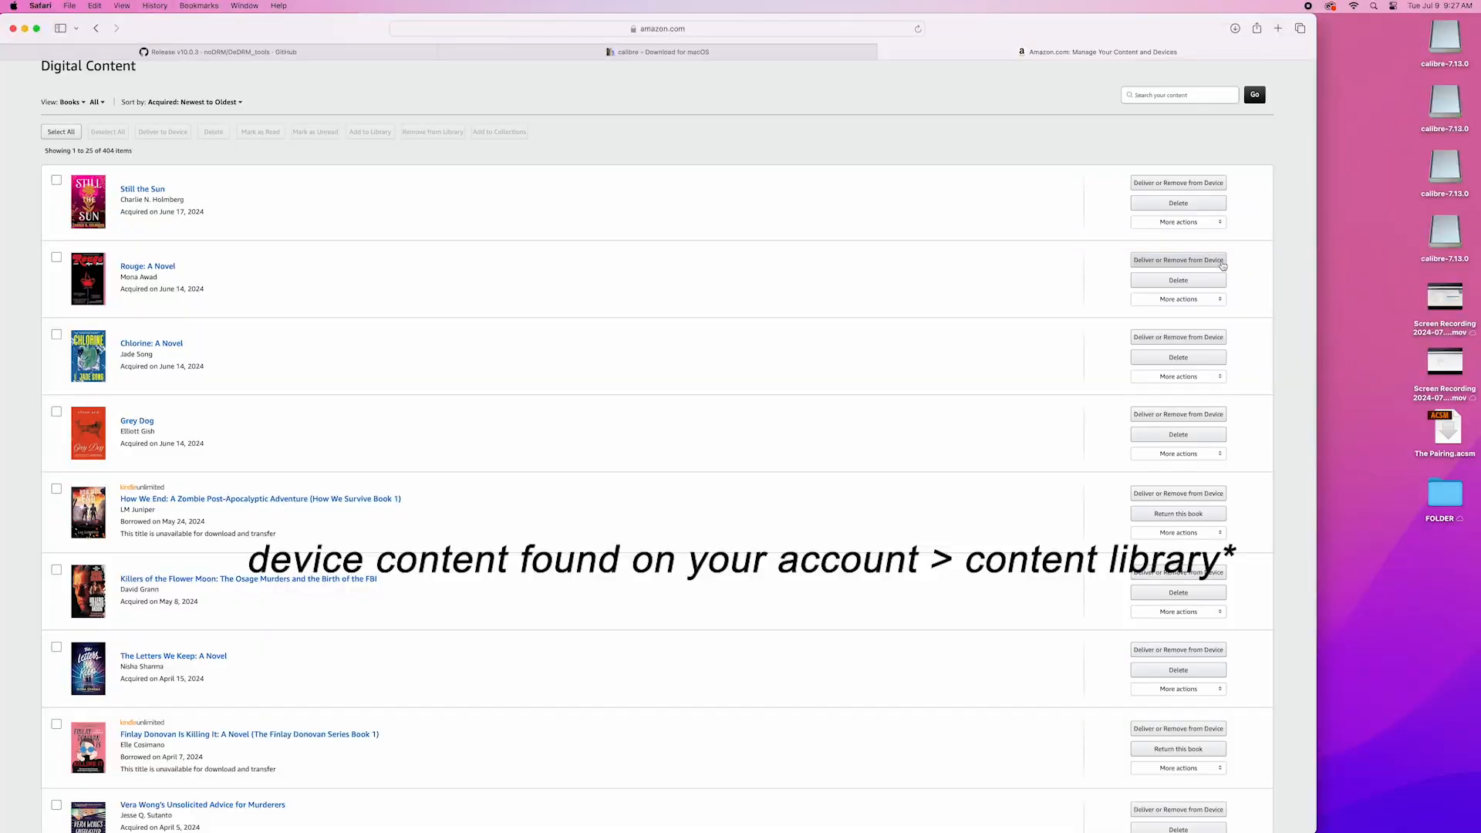
click(1178, 299)
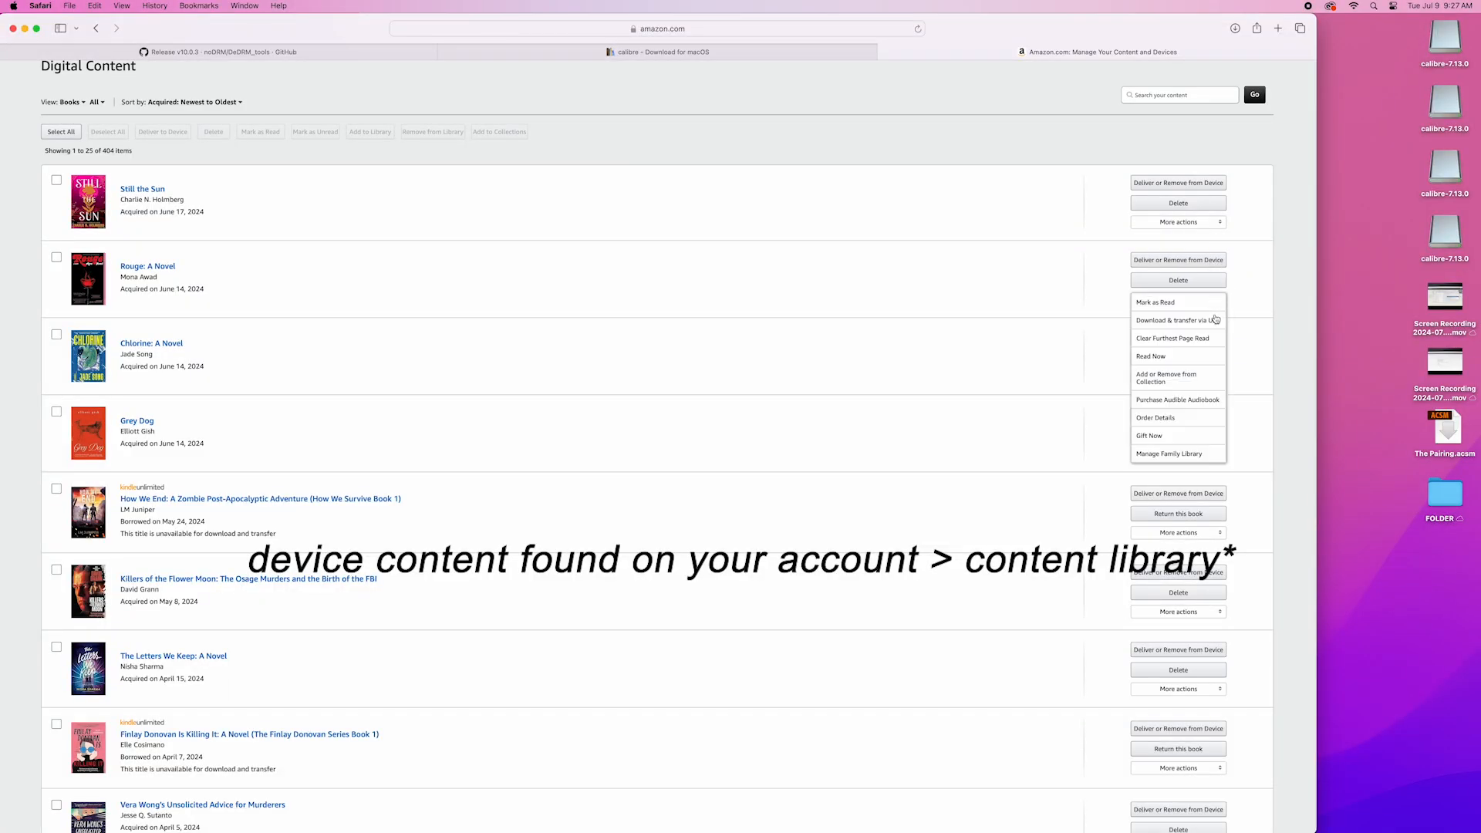
click(1179, 320)
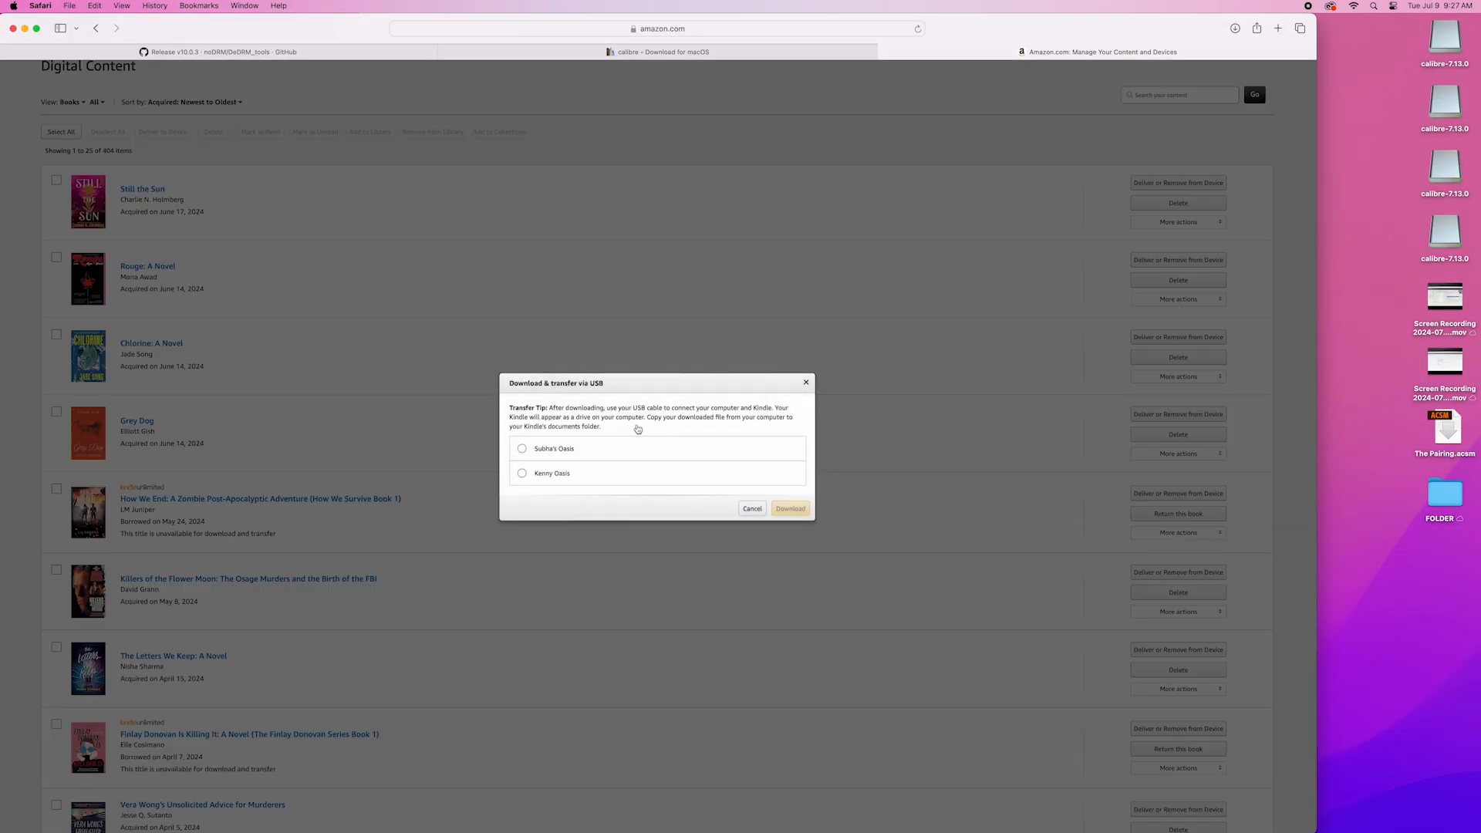
click(522, 447)
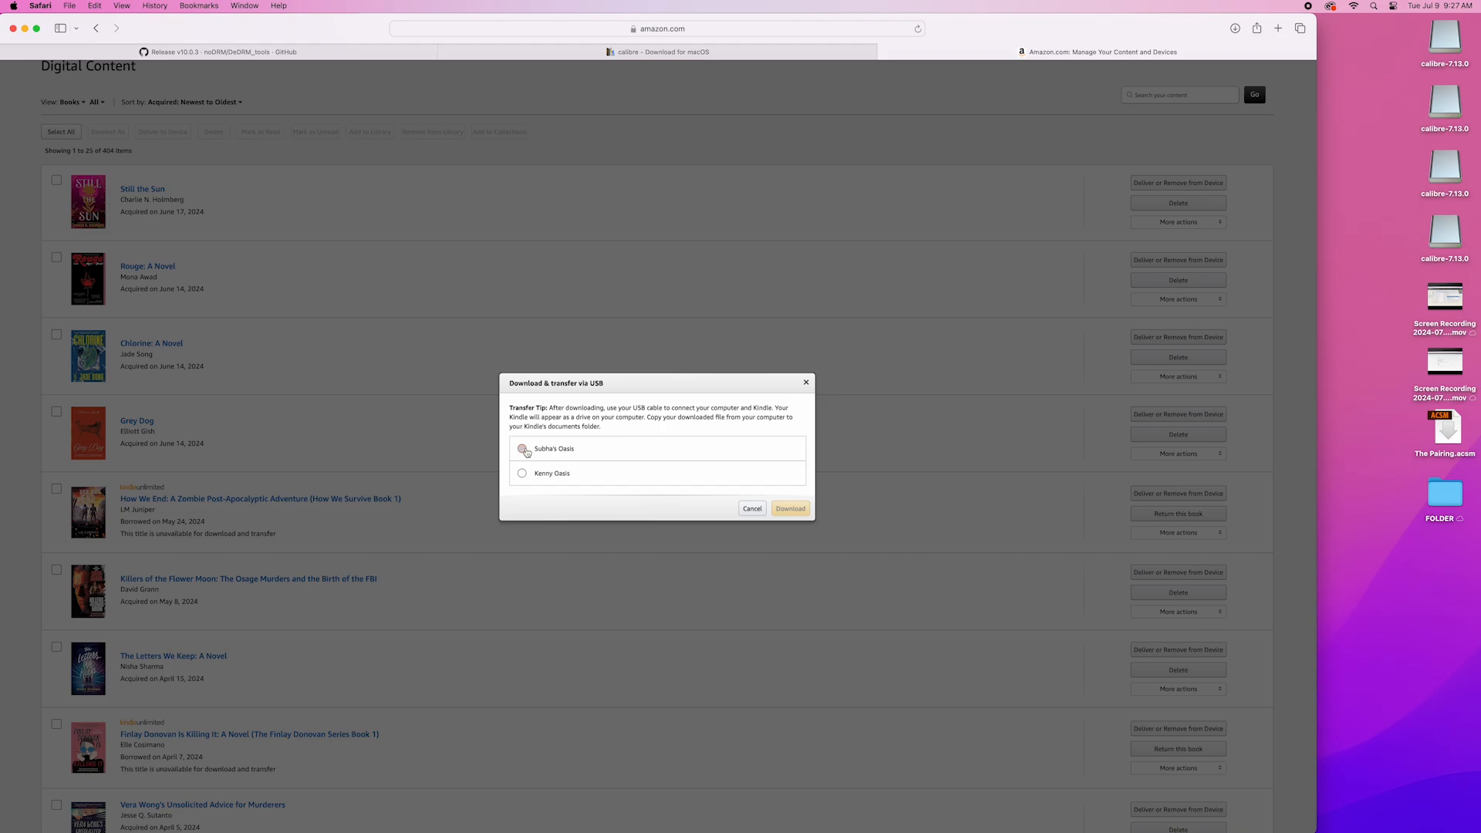
click(521, 448)
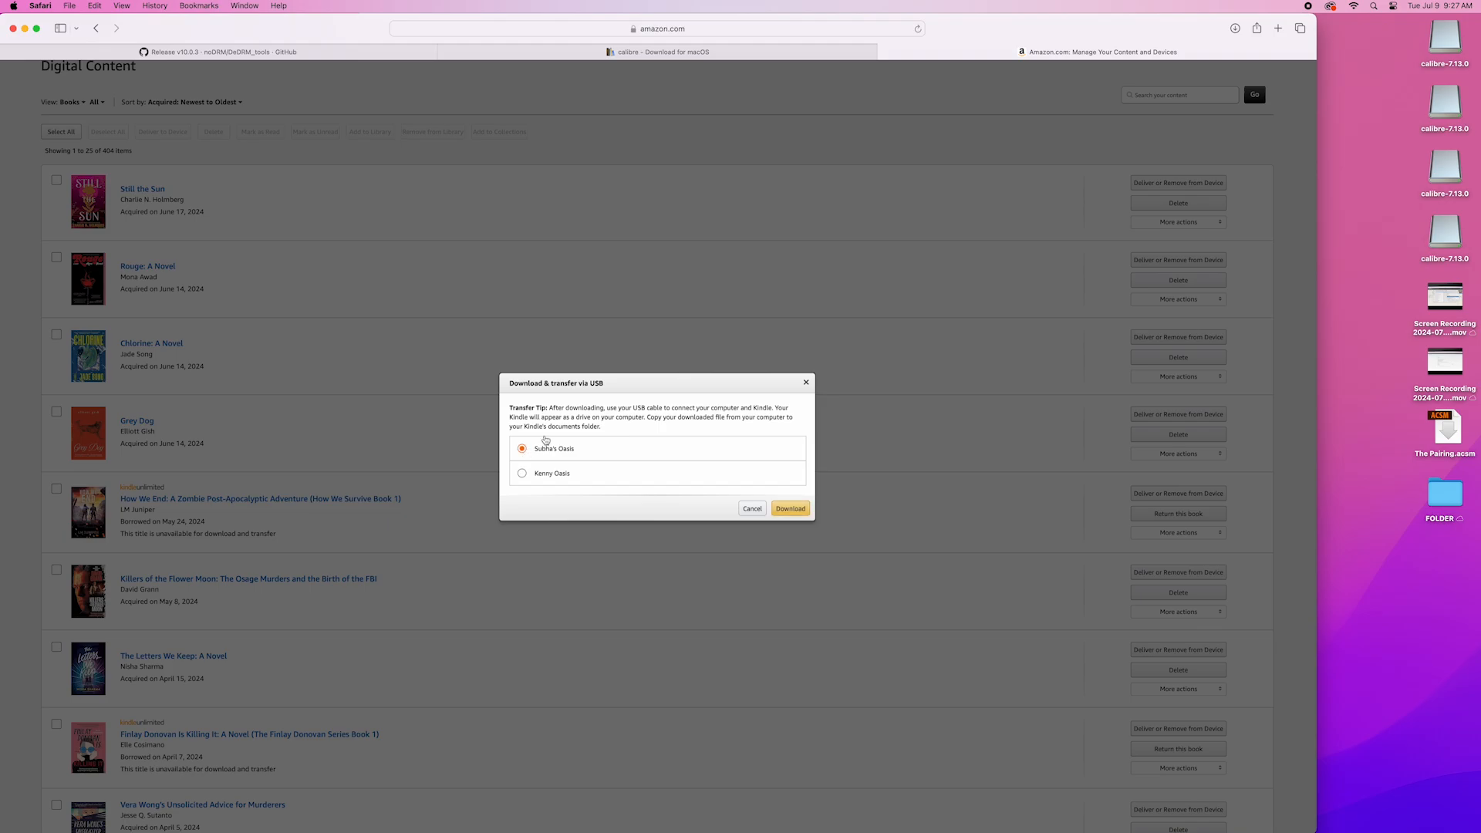
click(790, 509)
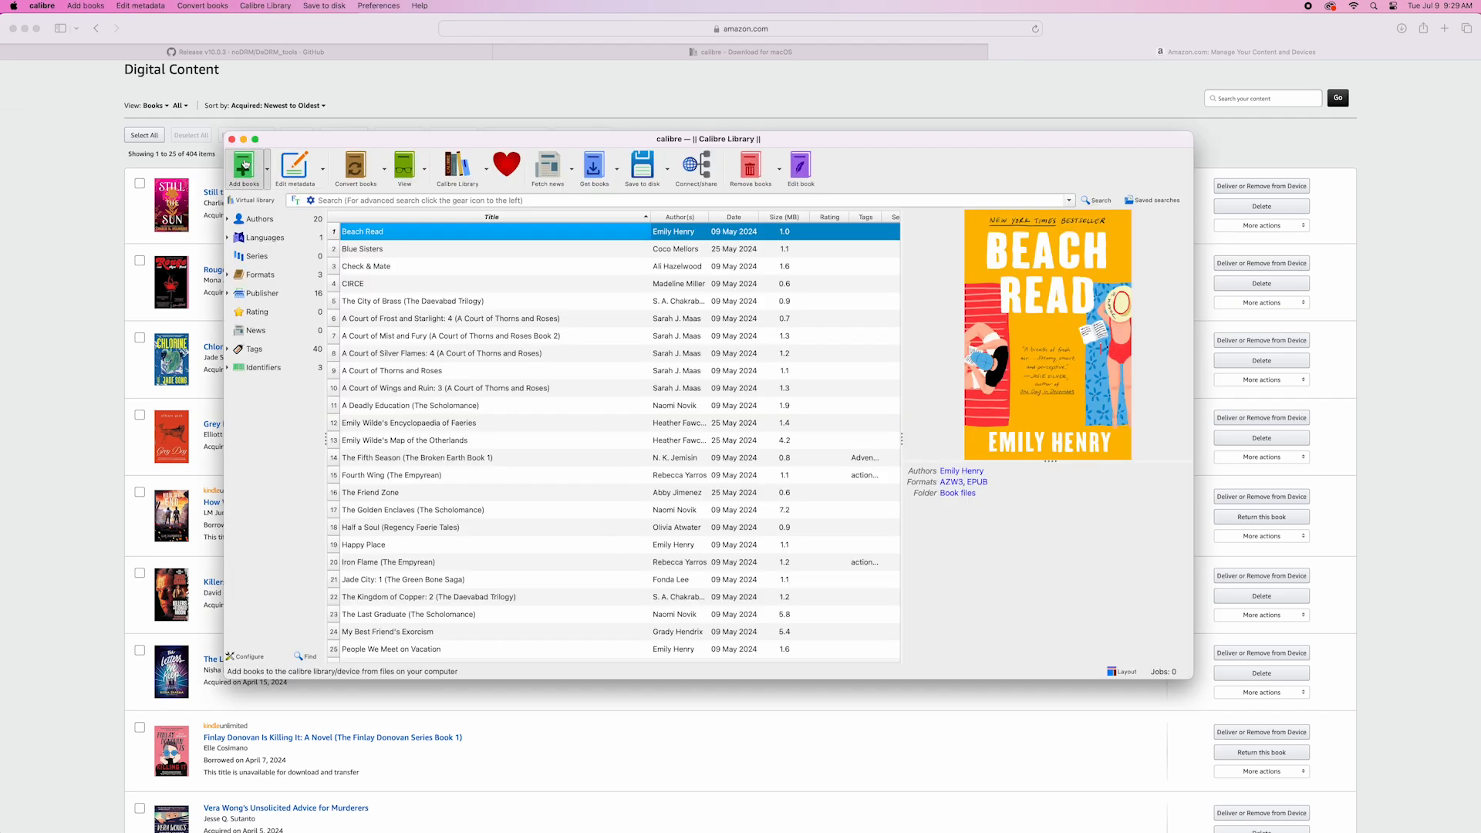
- Add Rouge_ A Novel.azw3 from Downloads to the calibre library and start its conversion
click(243, 164)
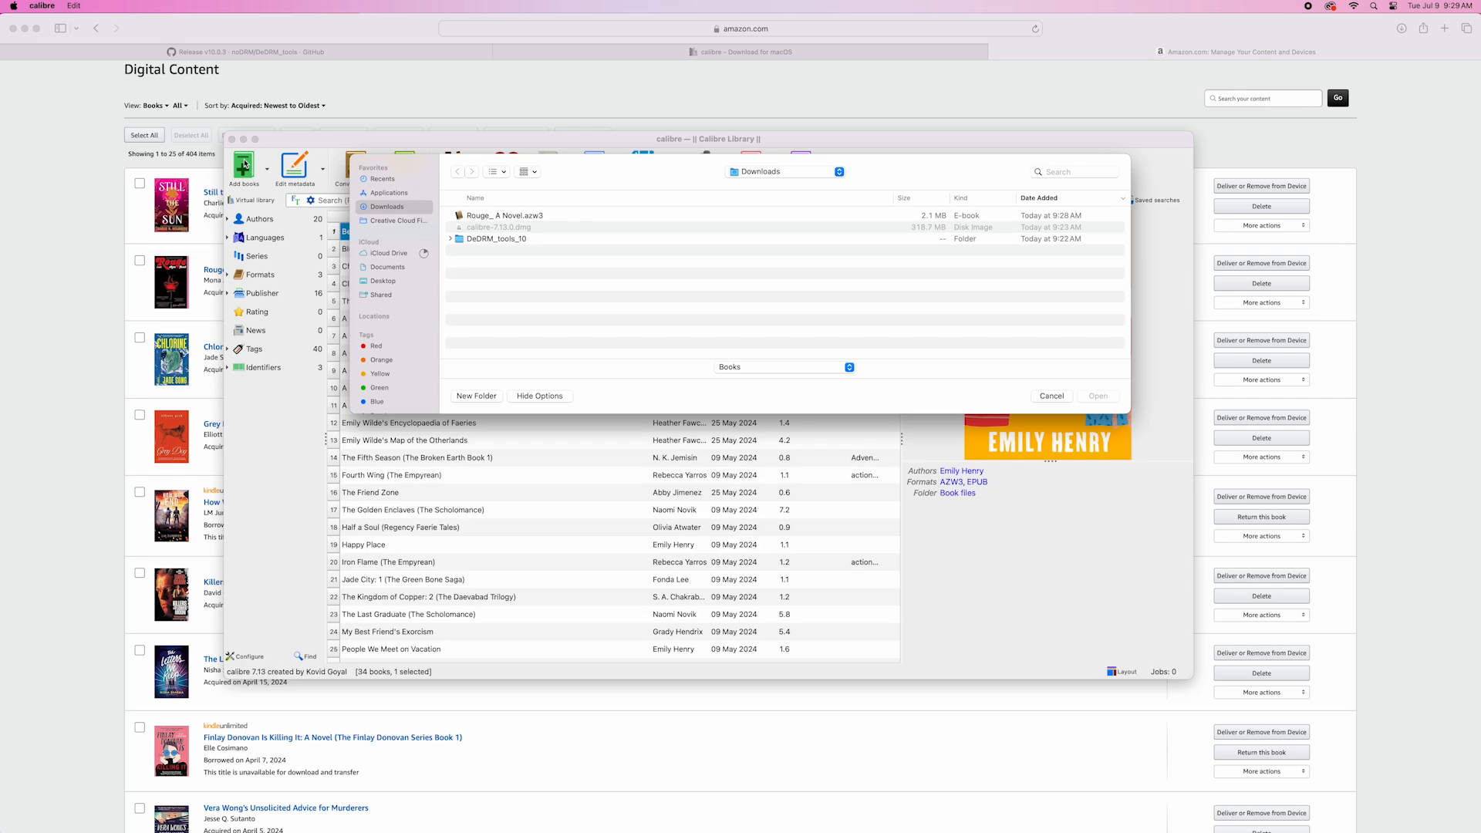
mouse_move(503, 211)
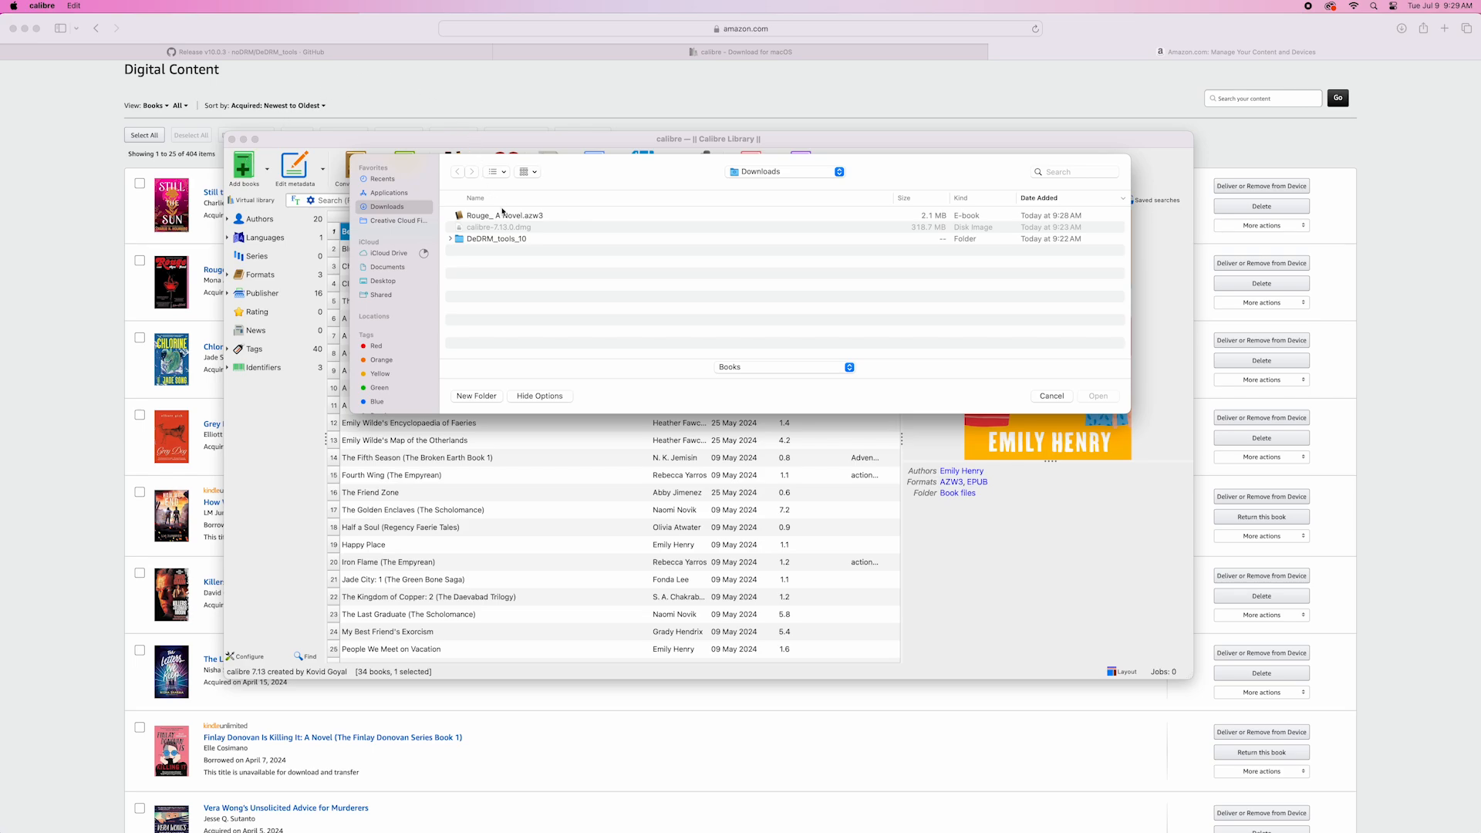
click(503, 215)
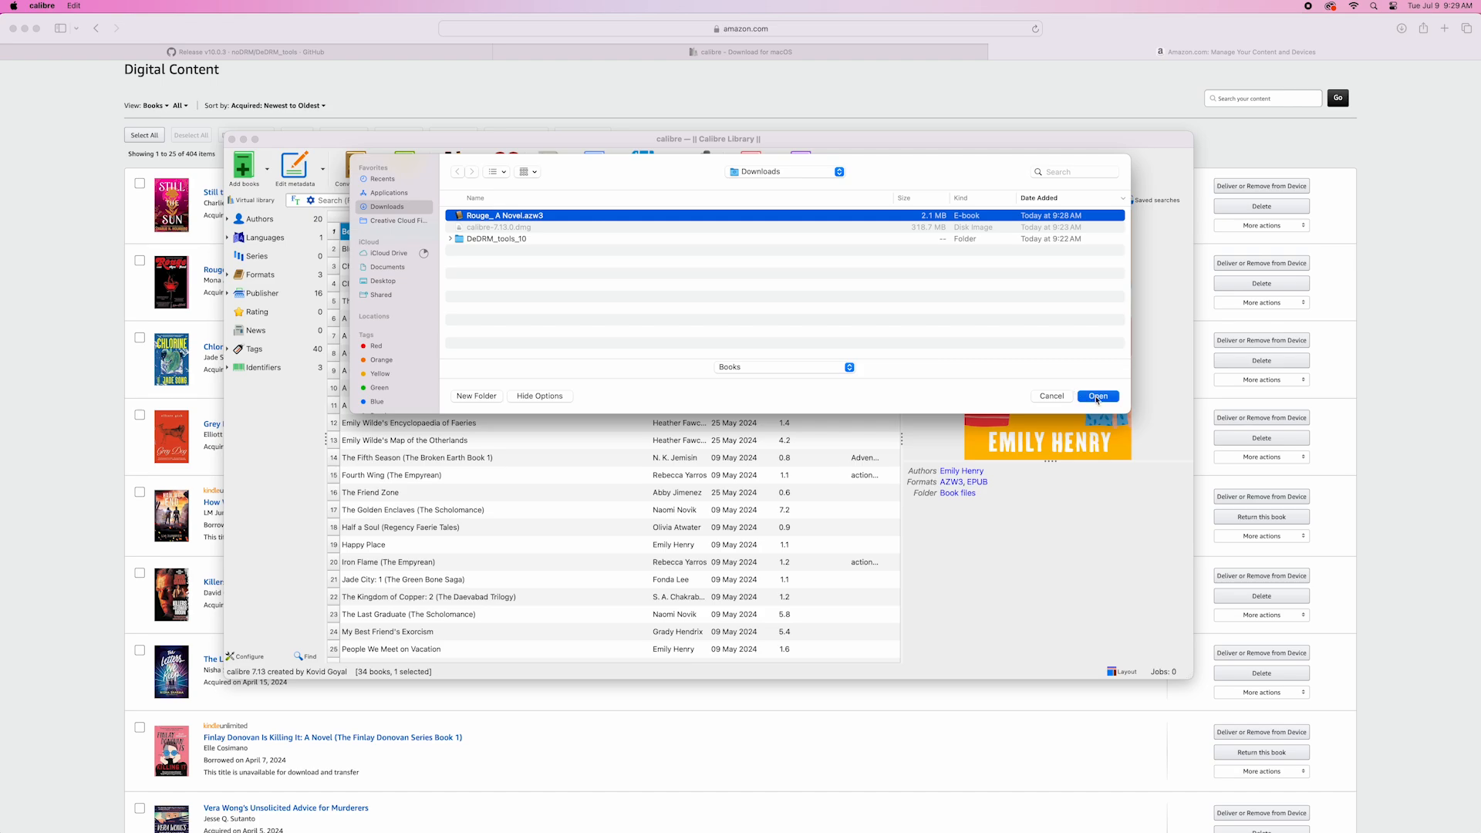
click(1098, 395)
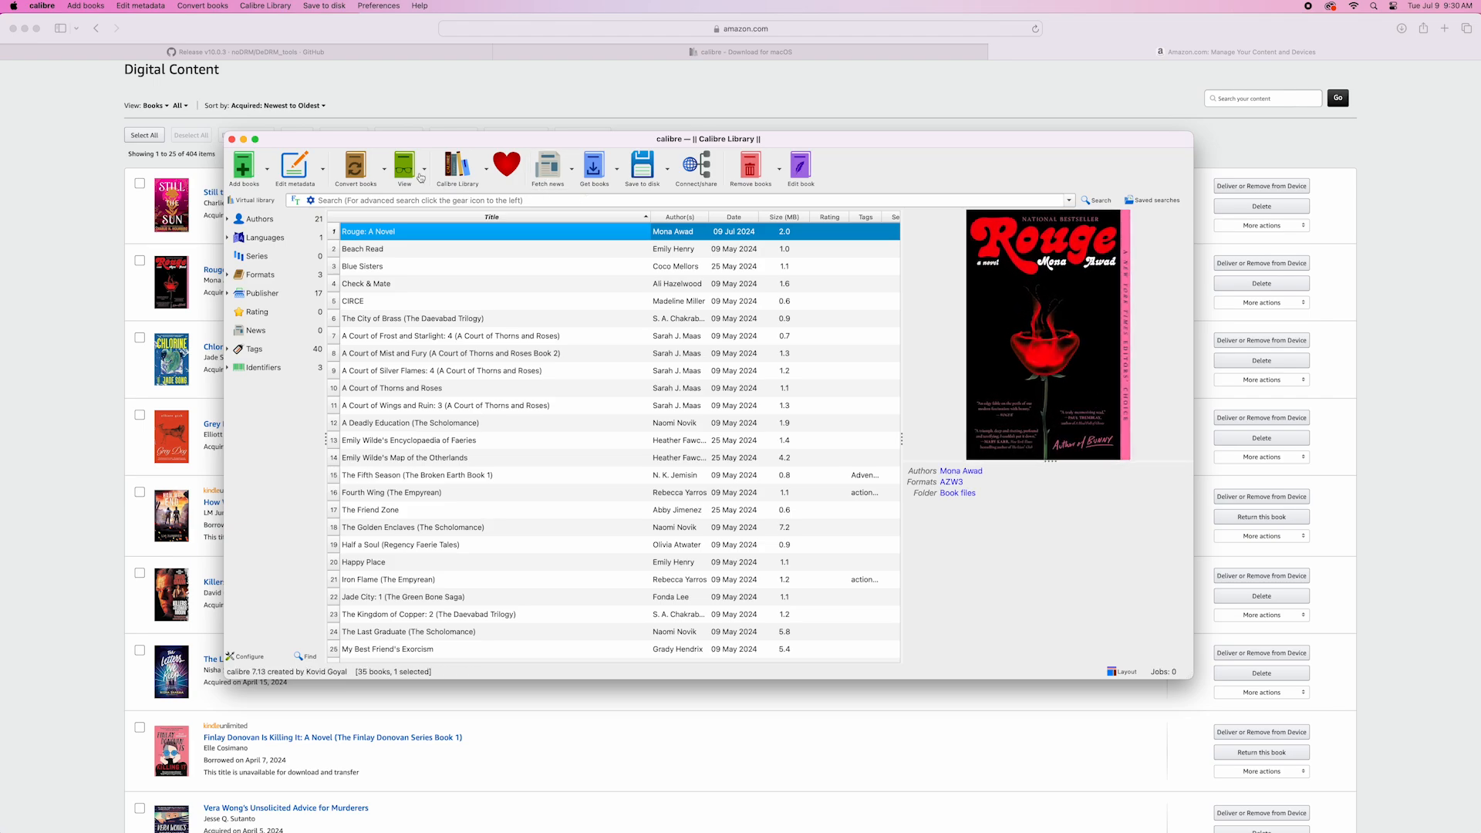
click(353, 162)
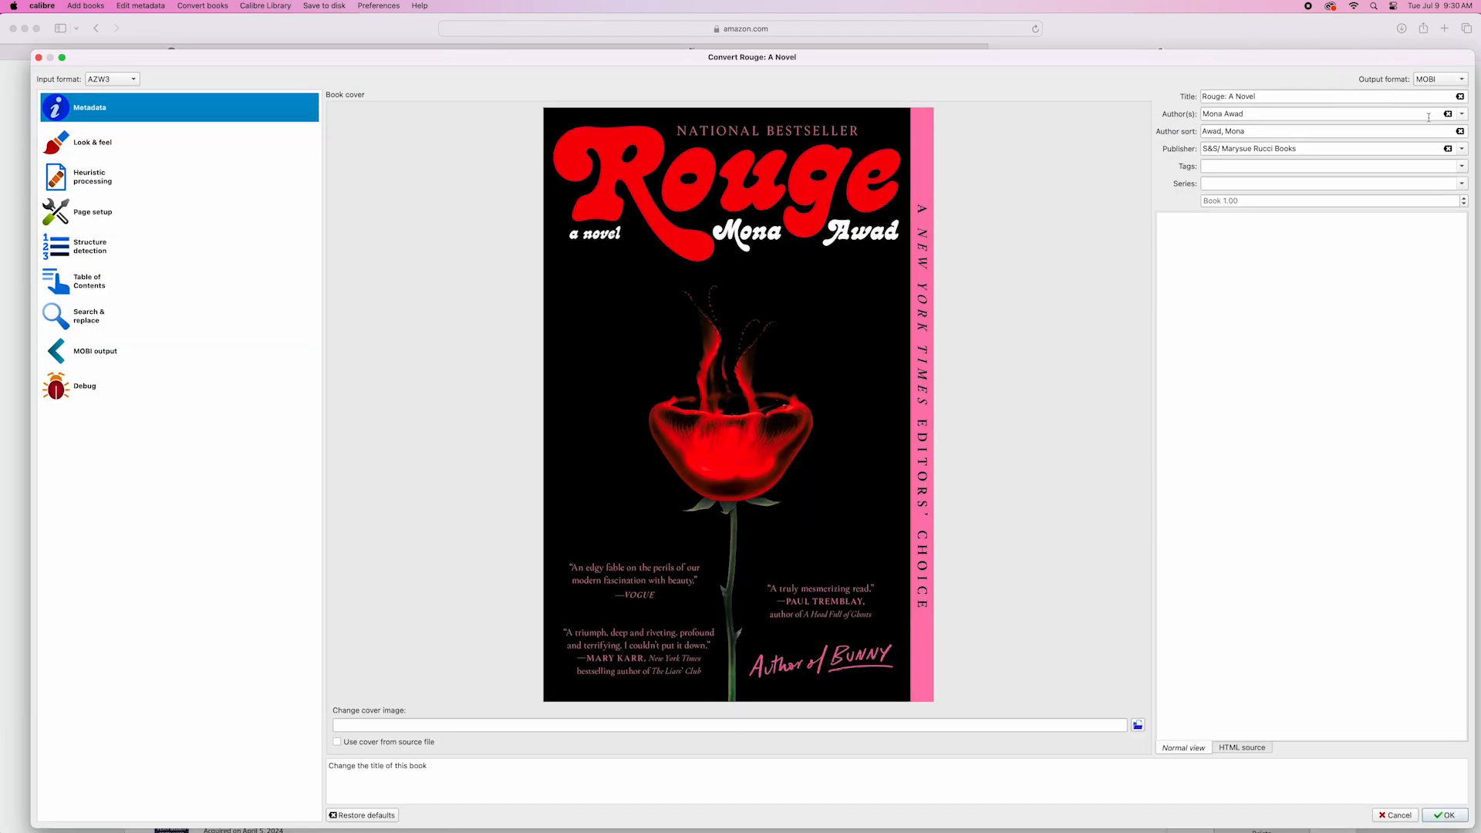
- Set the output format to EPUB and run the conversion of Rouge: A Novel
click(1447, 79)
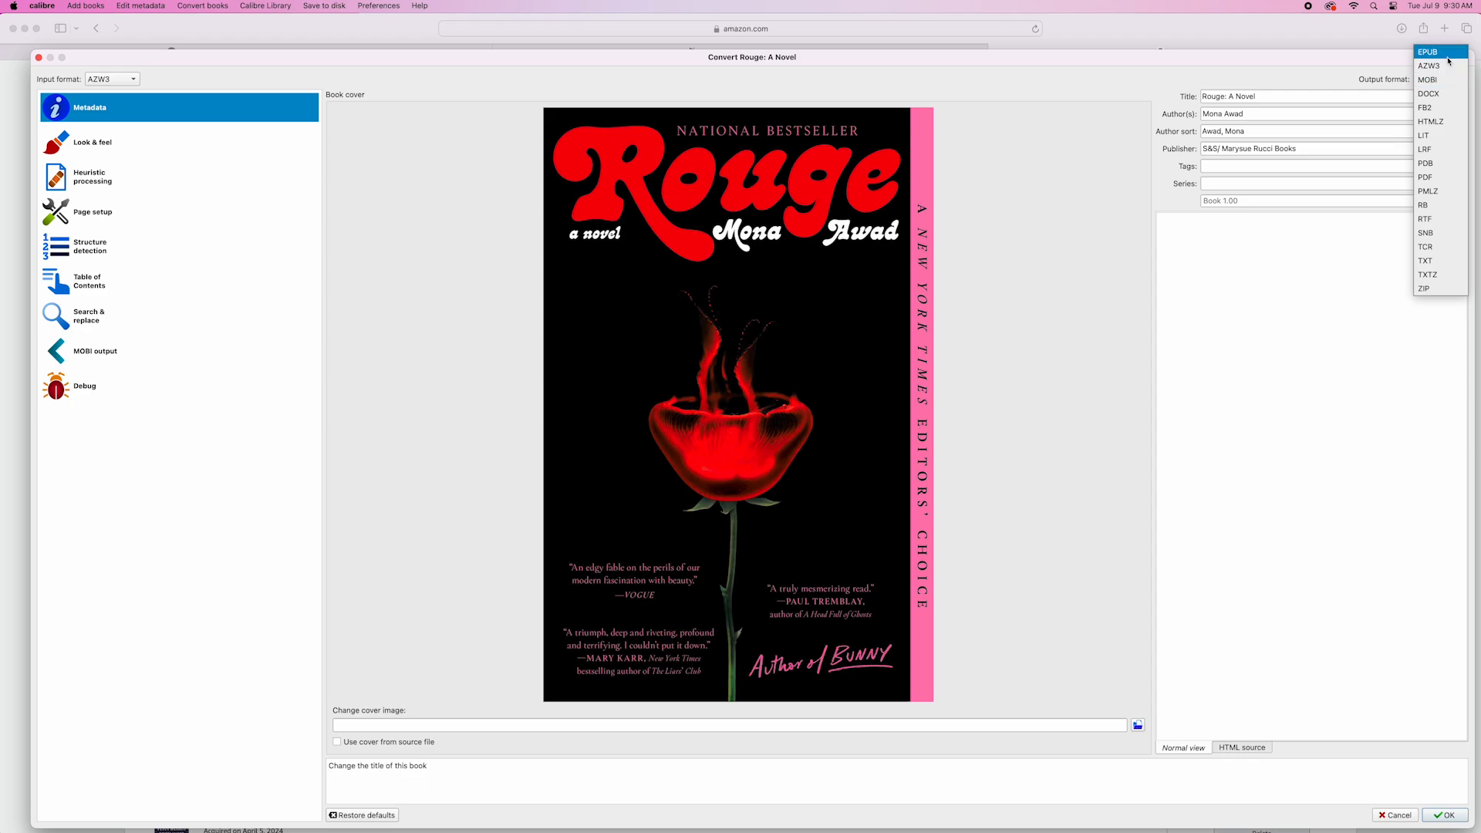
click(1429, 48)
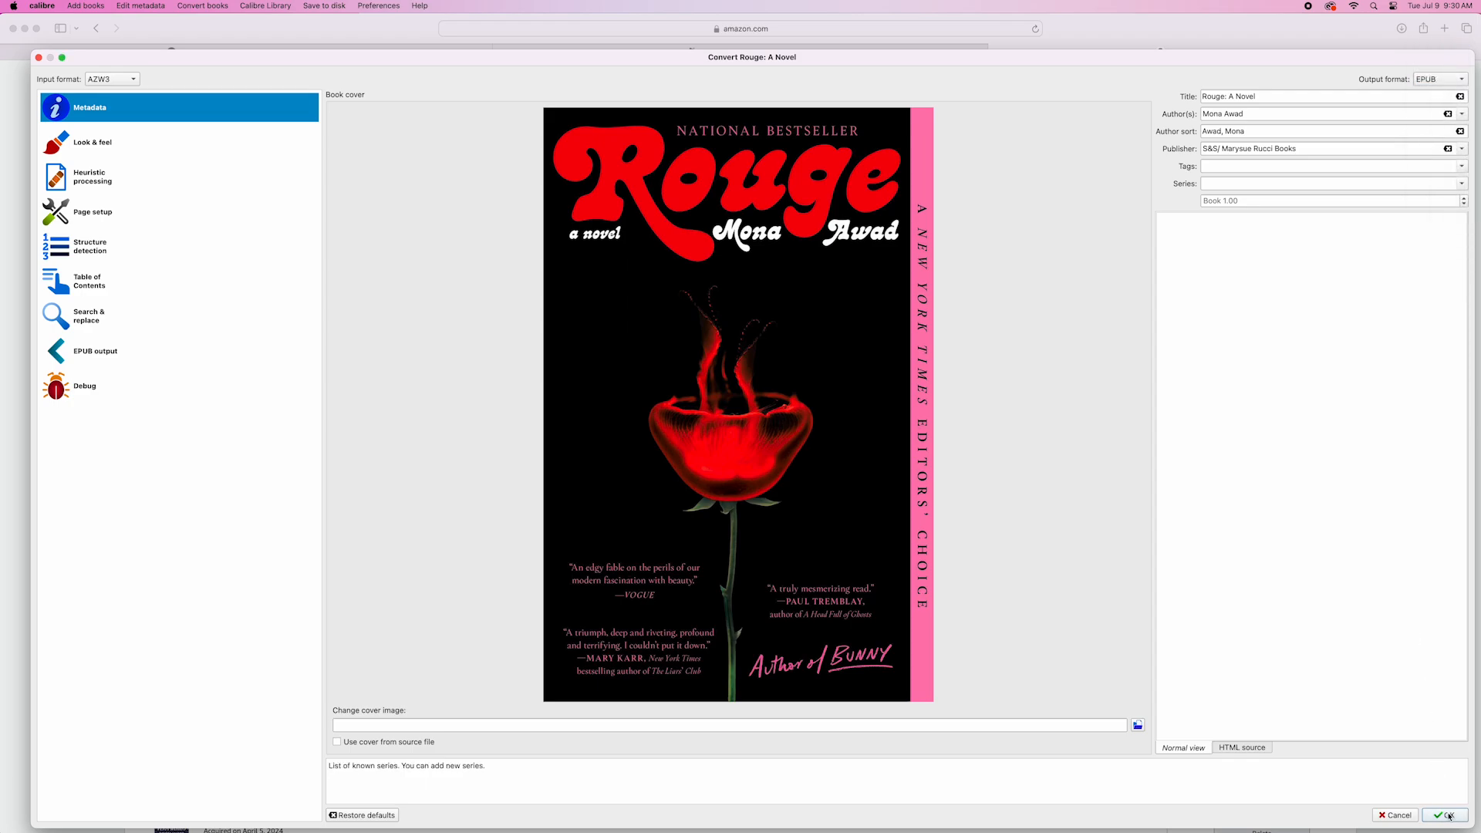
click(1445, 815)
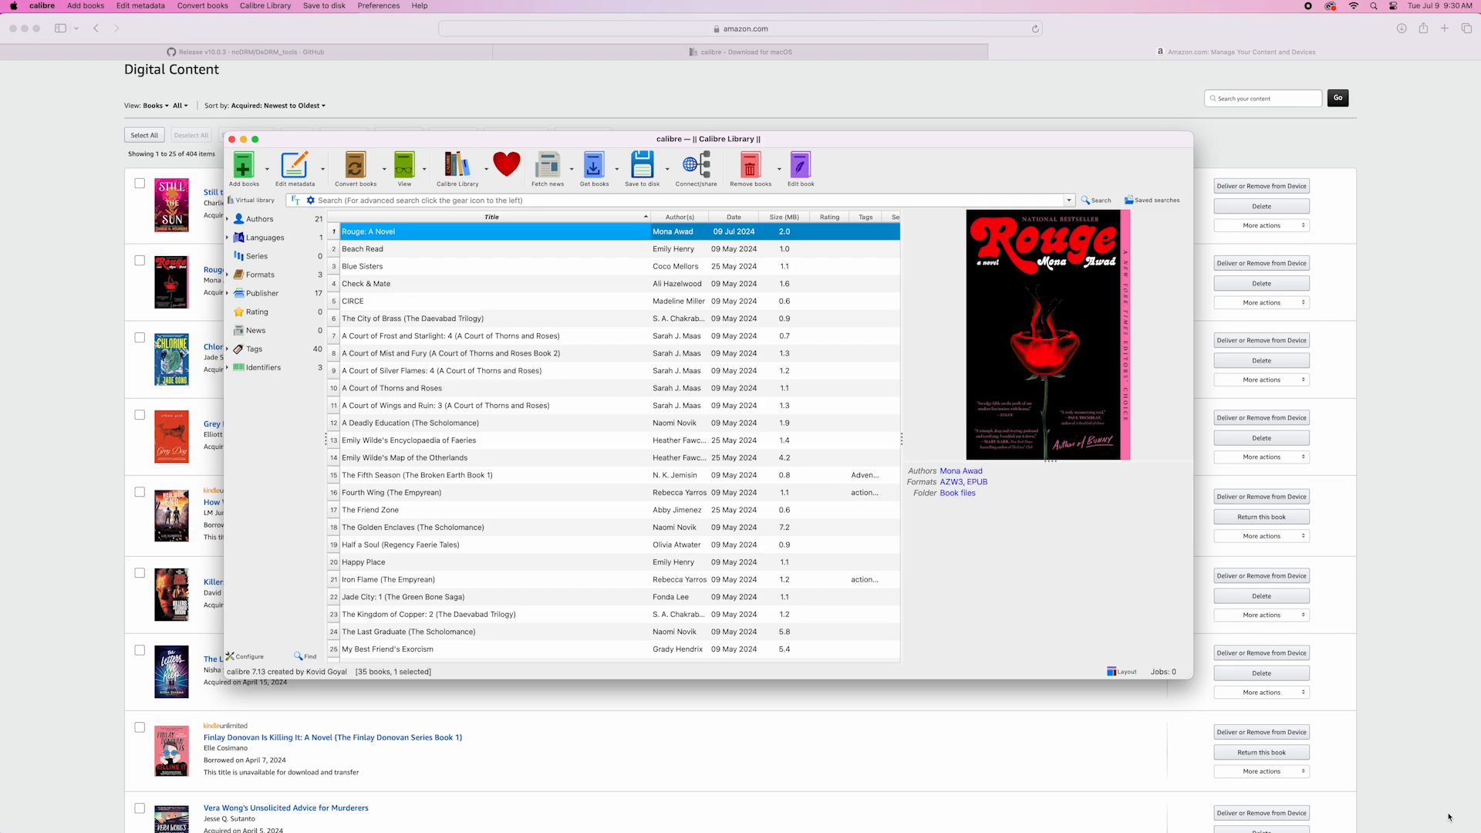
mouse_move(513, 235)
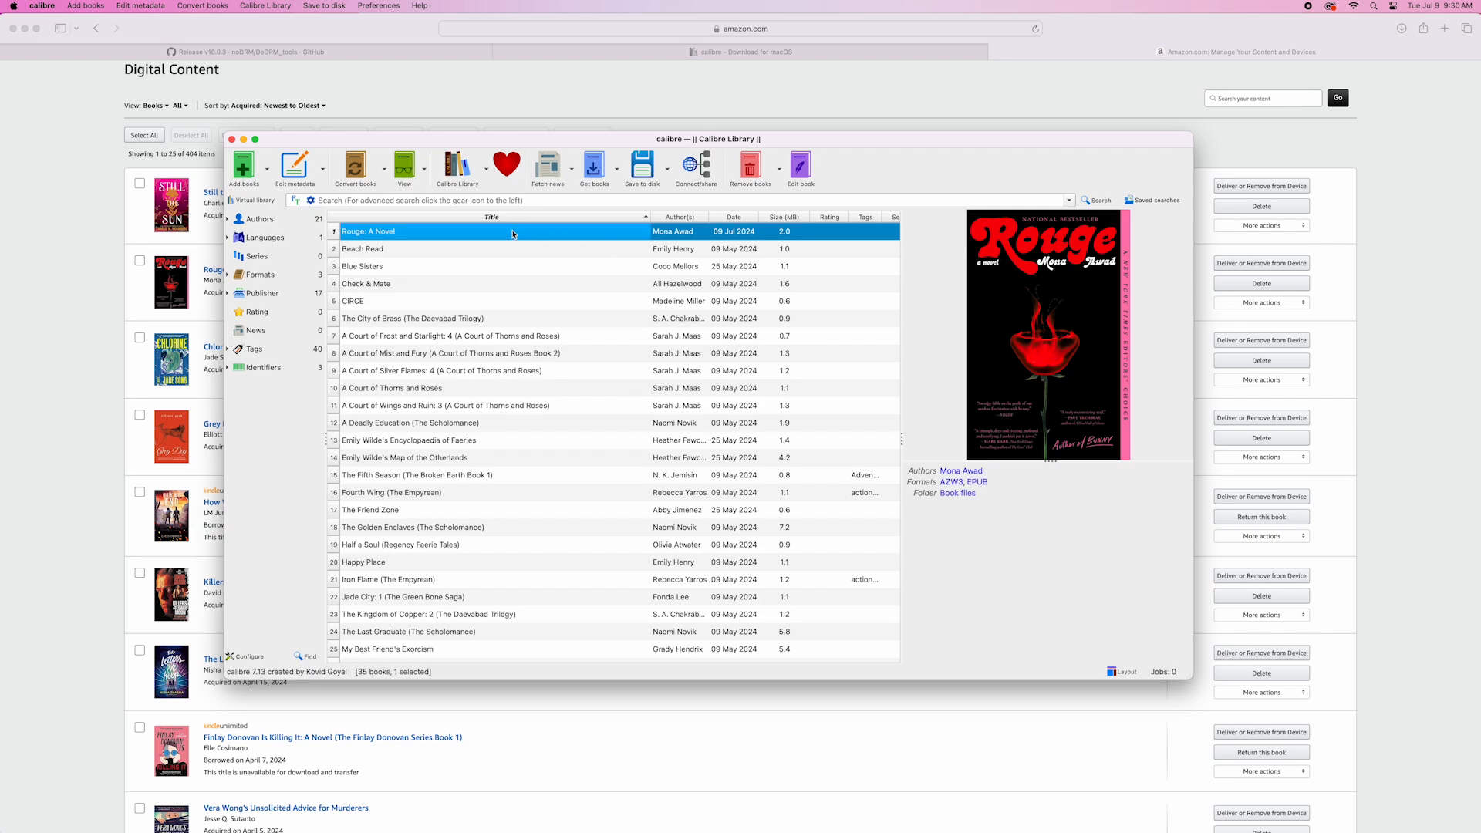
double_click(367, 231)
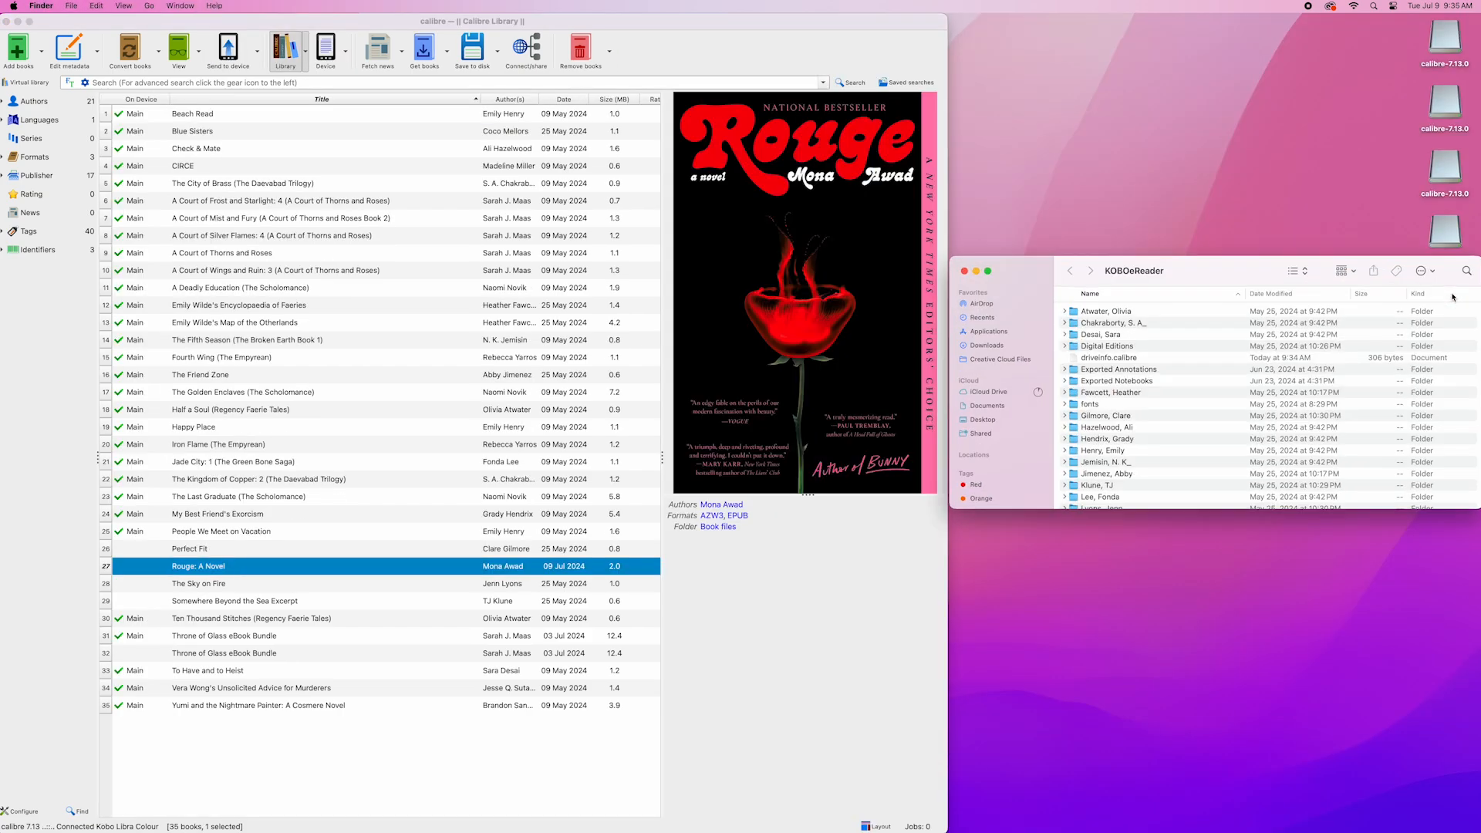
mouse_move(210, 571)
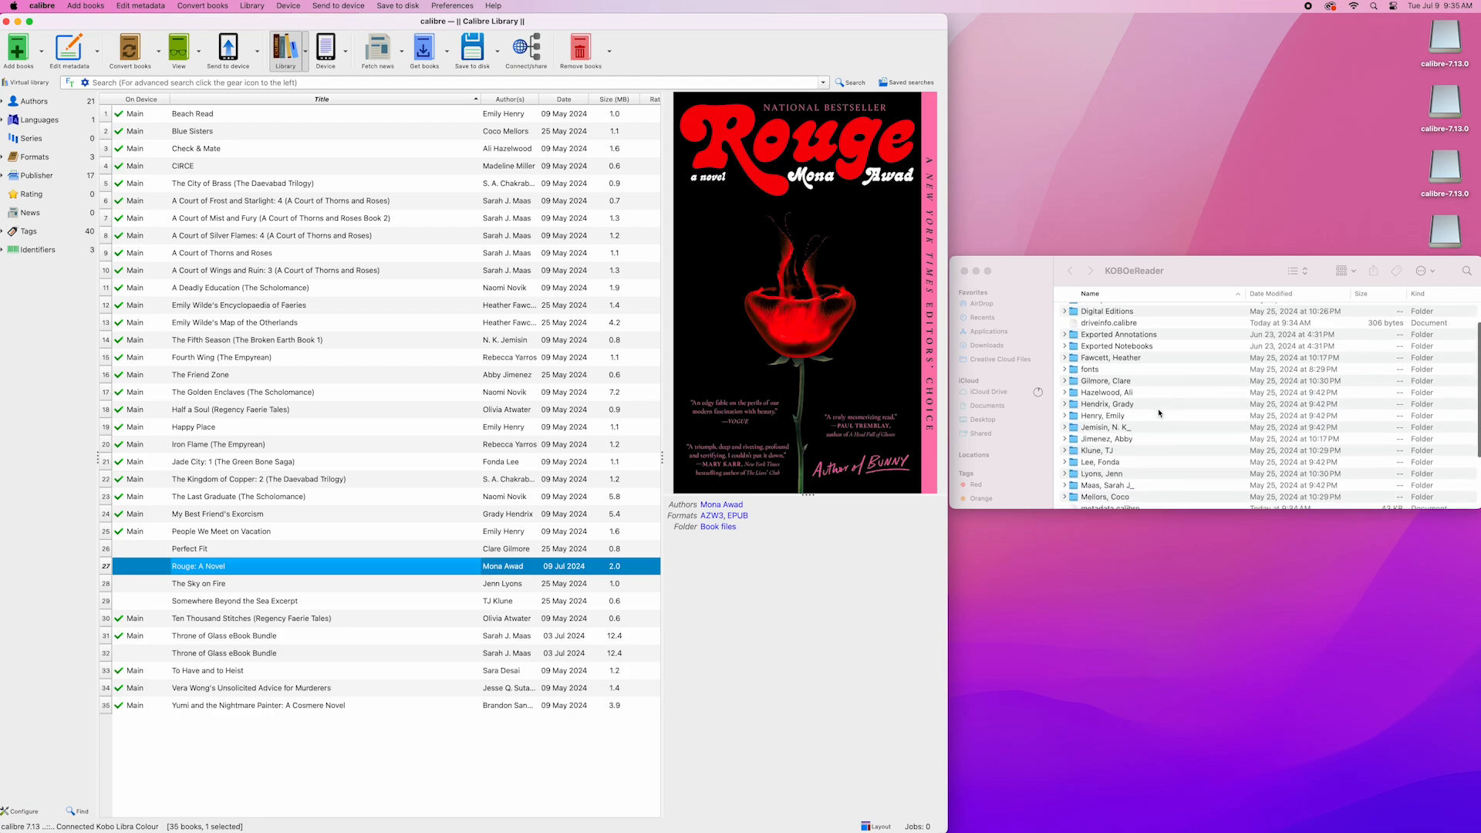
- Scroll the KOBOeReader drive in Finder to confirm the Rouge: A Novel EPUB arrived
scroll(down, 3)
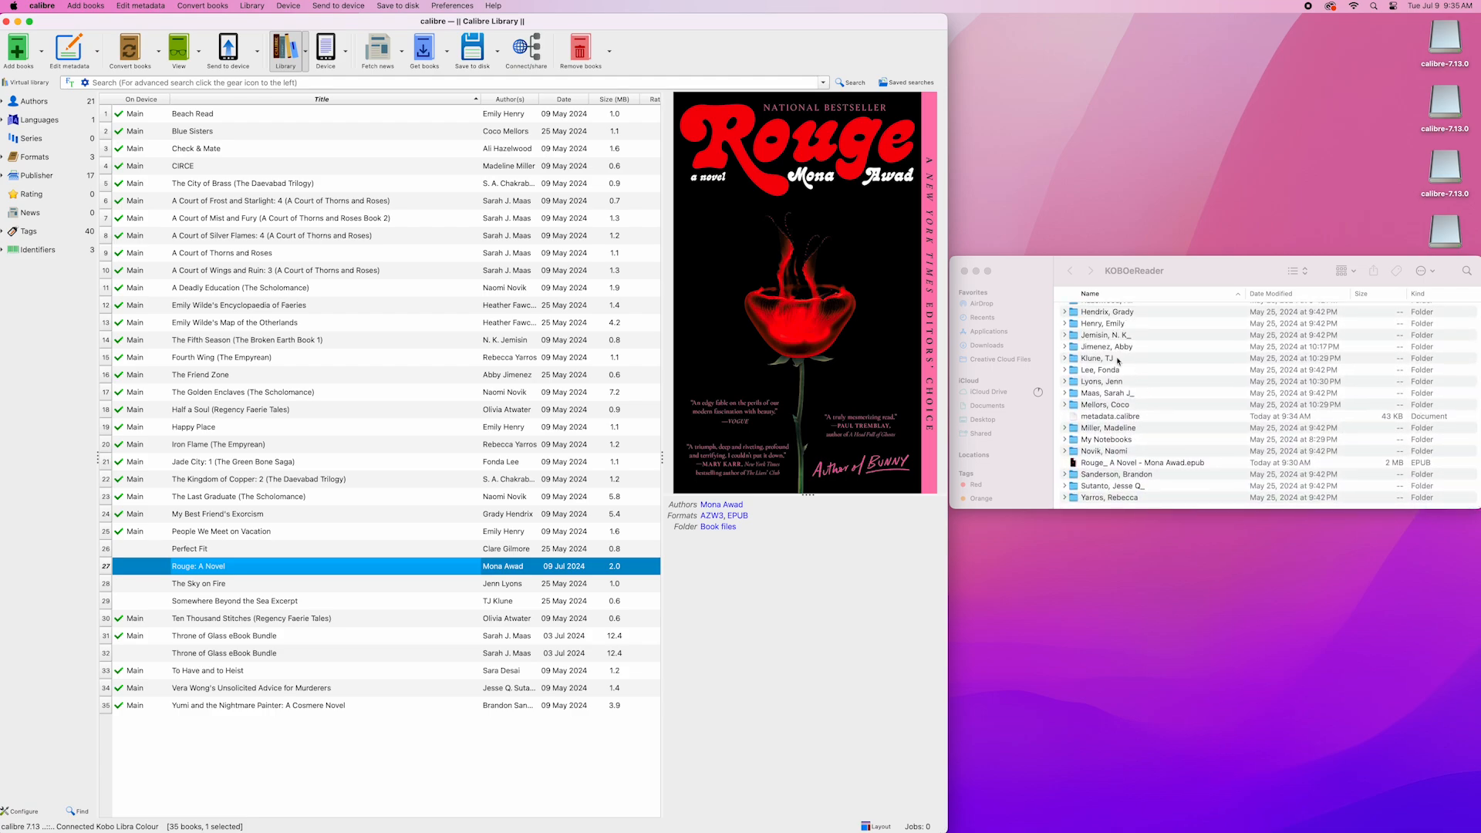